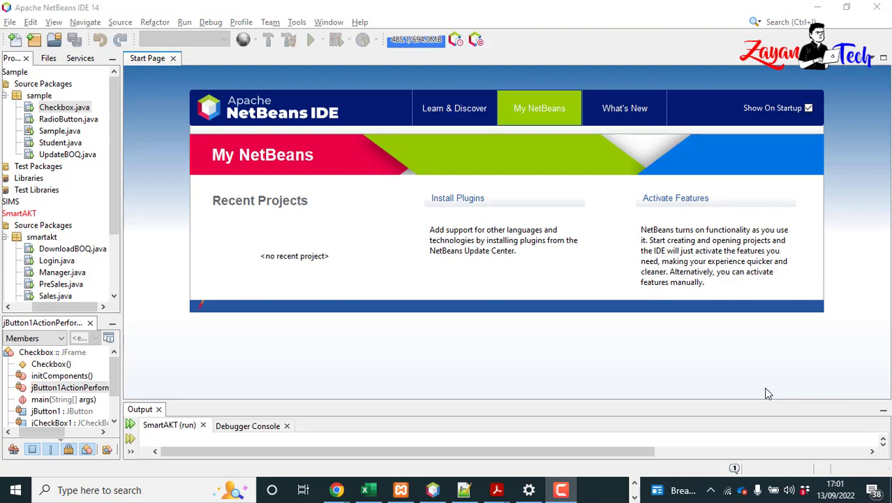
pyautogui.moveTo(710, 388)
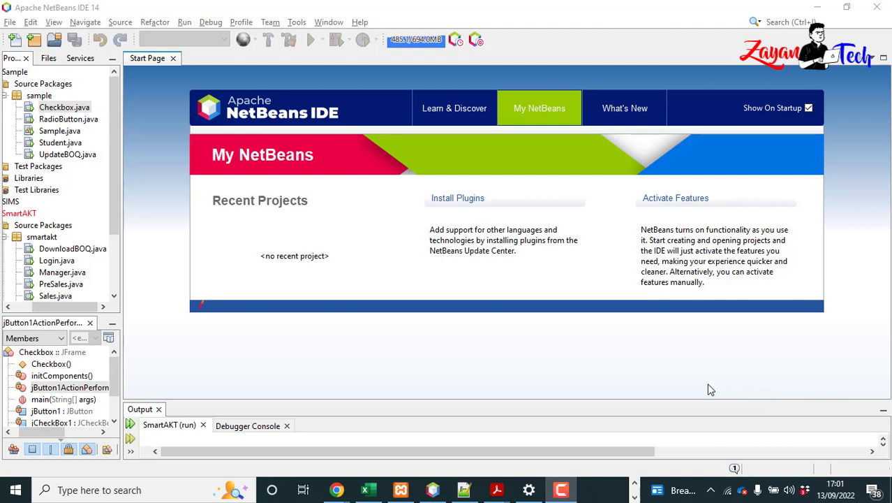
pyautogui.moveTo(195, 222)
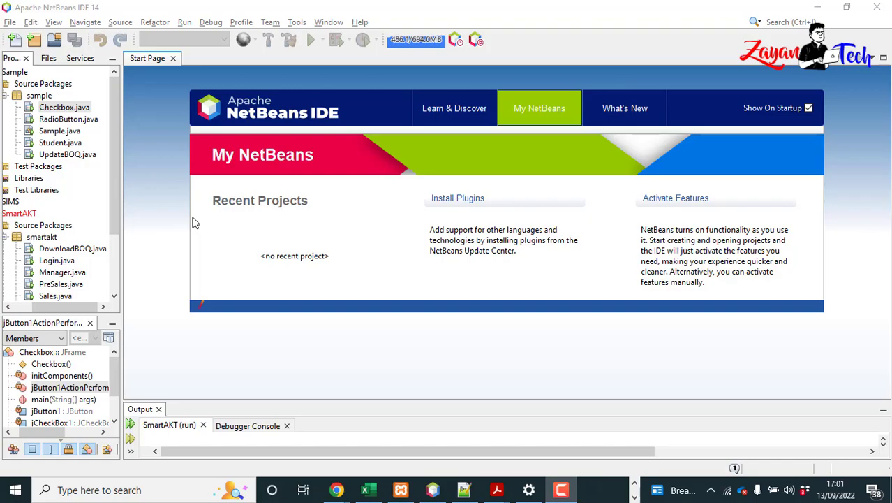
# - Read the zayantech.com import-Excel article in the browser down to Step 01
pyautogui.click(336, 489)
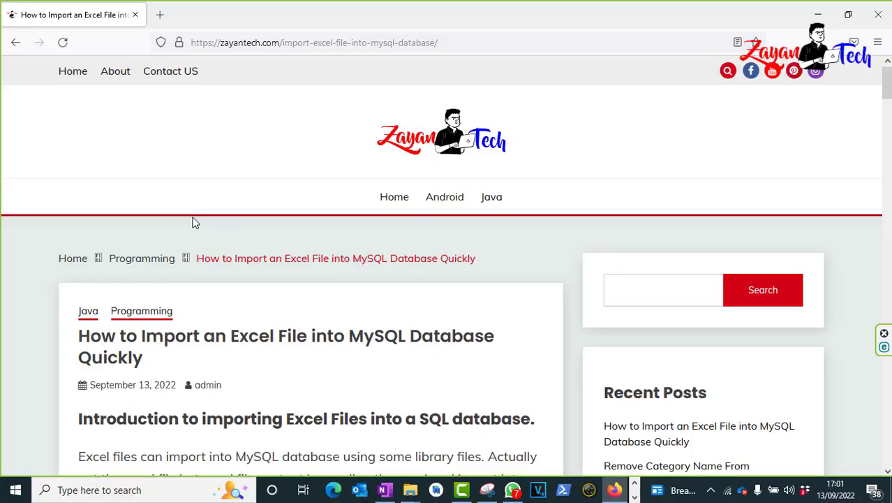
pyautogui.scroll(-3)
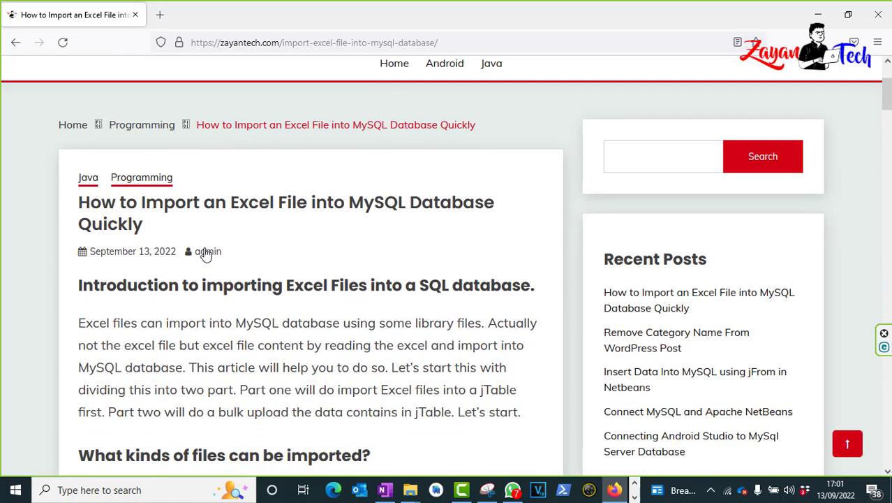
pyautogui.scroll(-3)
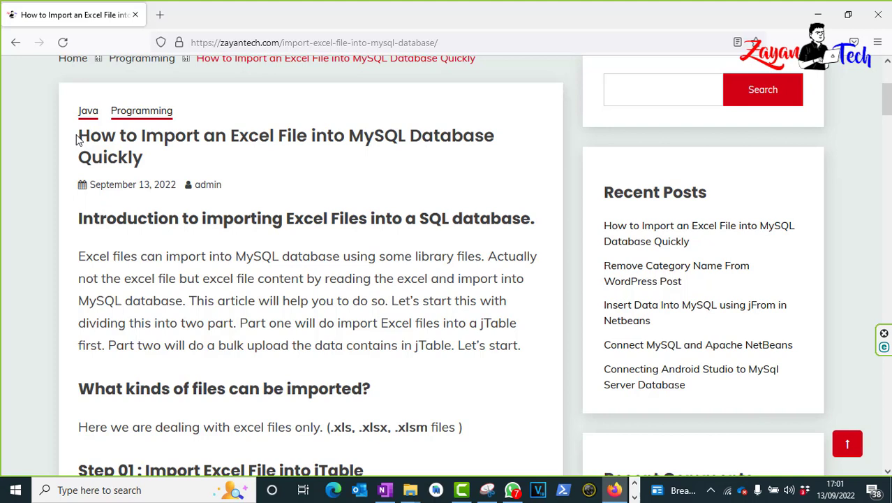
pyautogui.moveTo(79, 135); pyautogui.dragTo(290, 135)
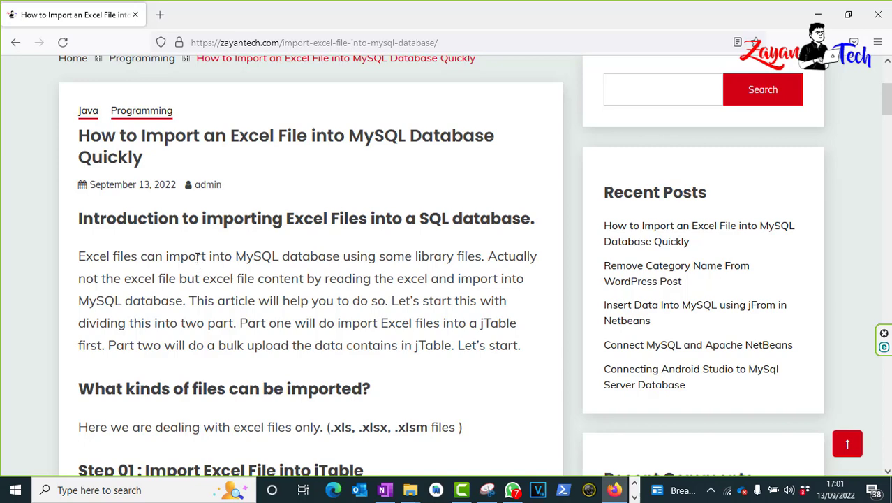
pyautogui.scroll(-3)
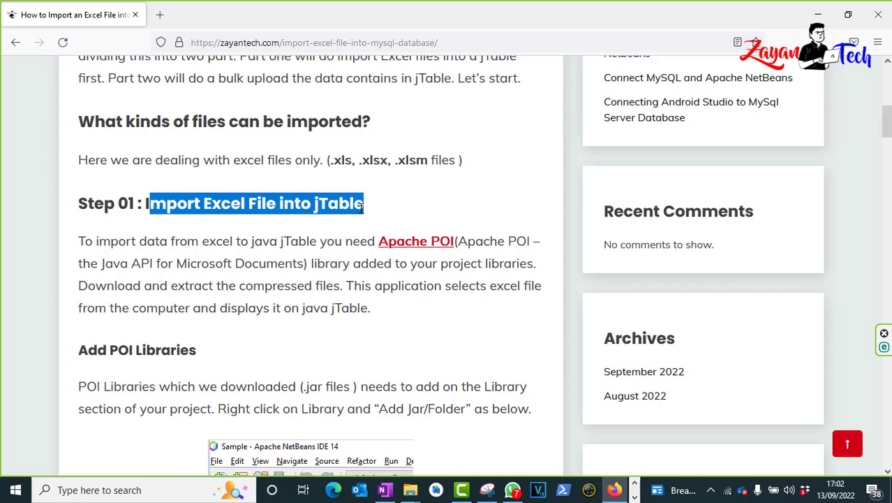
# - Continue past the Add POI Libraries section to the sample five-column Excel table
pyautogui.click(137, 204)
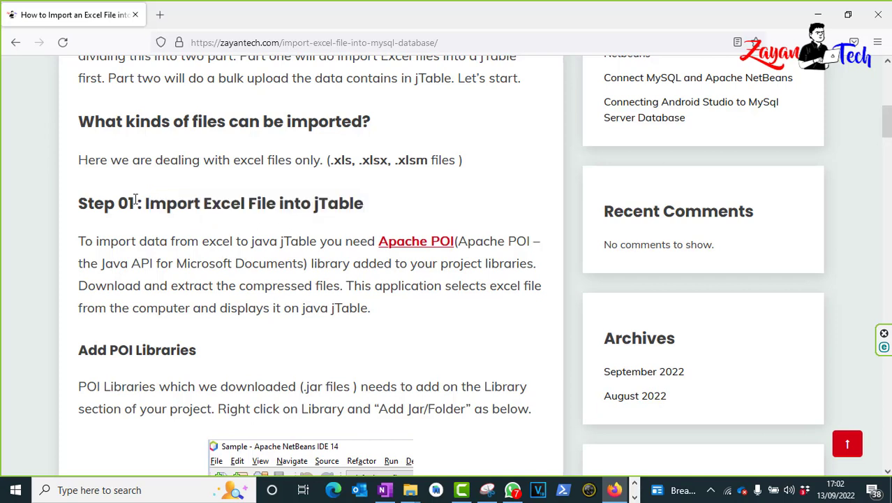
pyautogui.moveTo(78, 204); pyautogui.dragTo(257, 204)
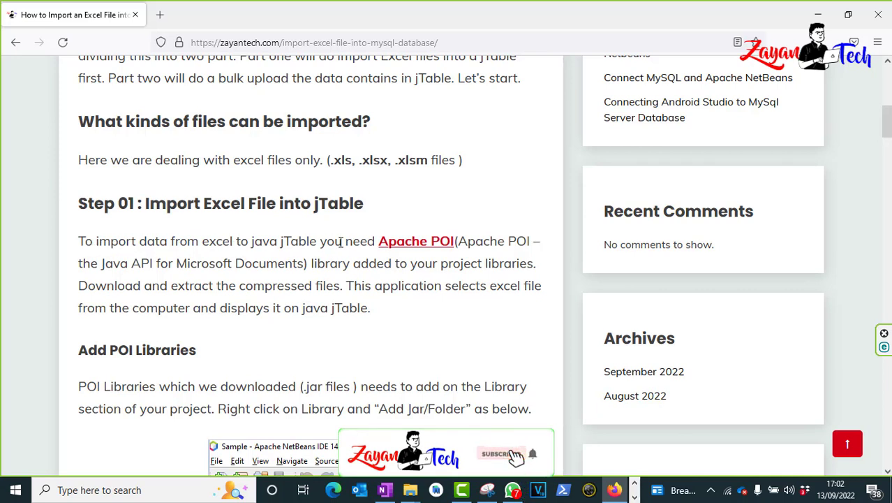
pyautogui.moveTo(416, 240)
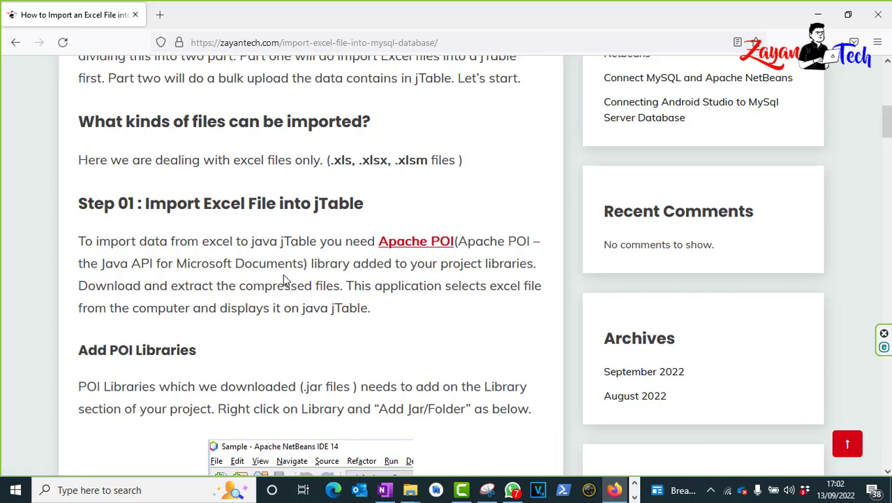
pyautogui.moveTo(256, 290)
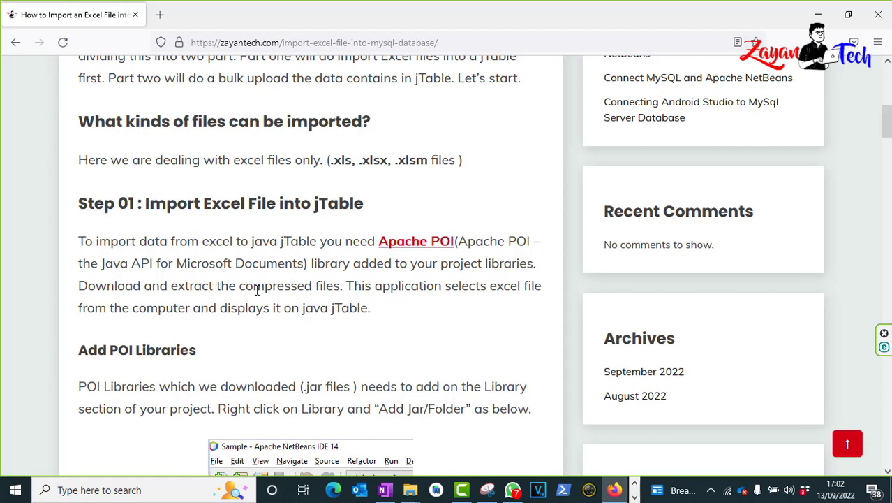
pyautogui.scroll(-3)
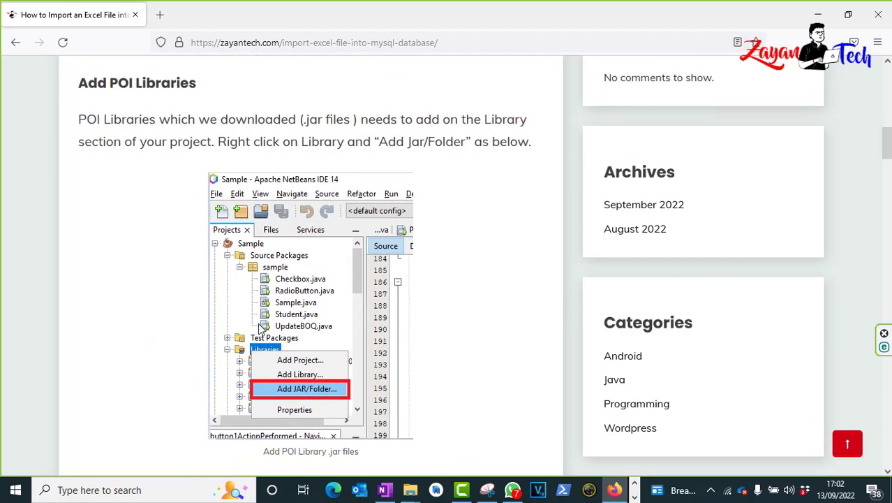
pyautogui.moveTo(321, 394)
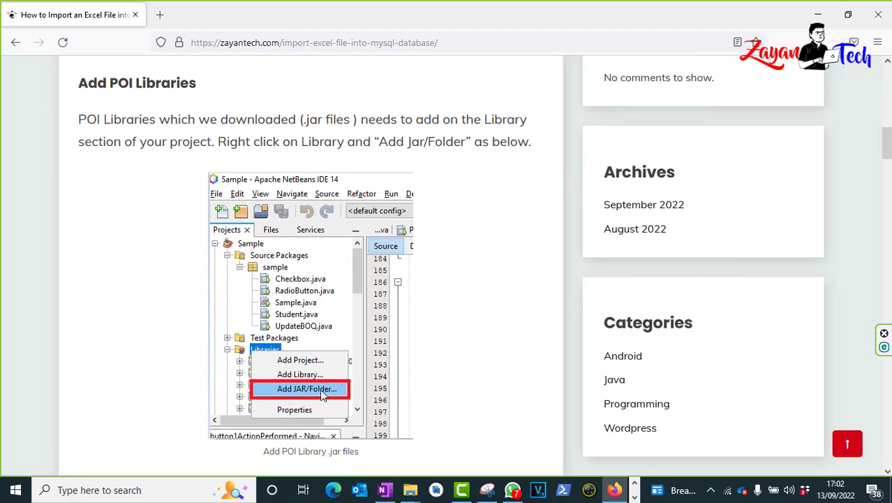
pyautogui.scroll(-3)
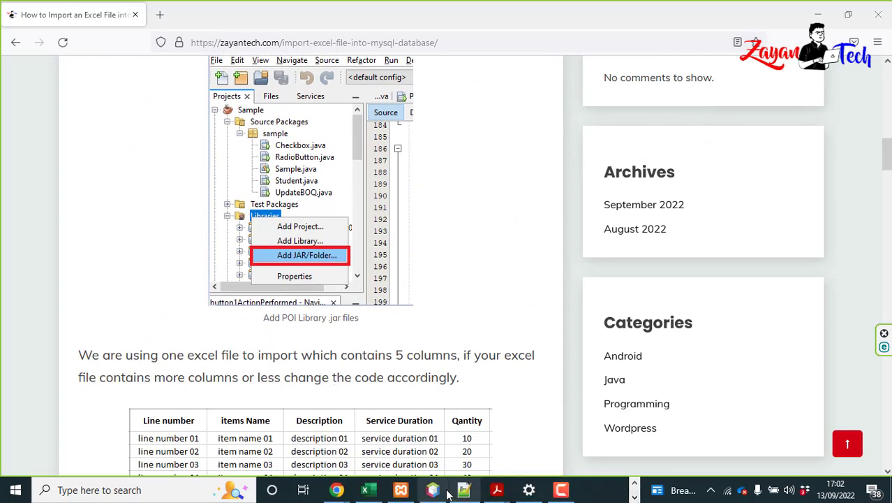
# - Back in NetBeans, show UpdateBOQ in Design view and the Sample project's Libraries options
pyautogui.click(433, 489)
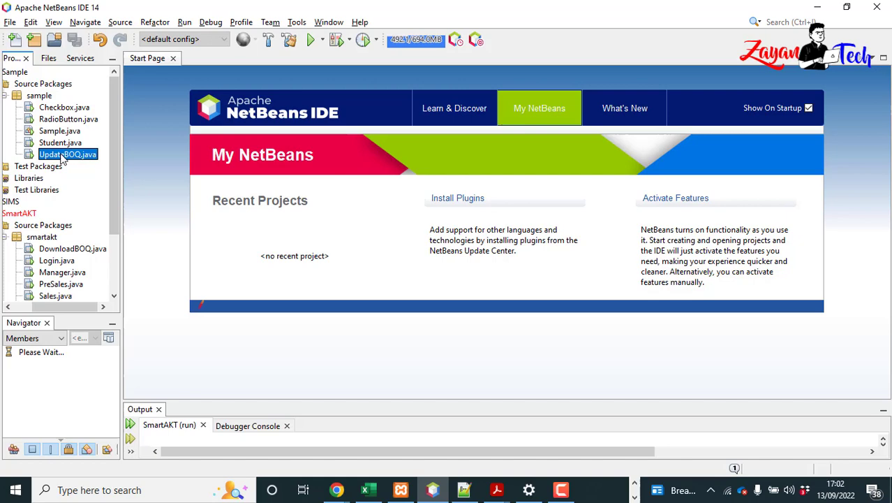
pyautogui.doubleClick(67, 154)
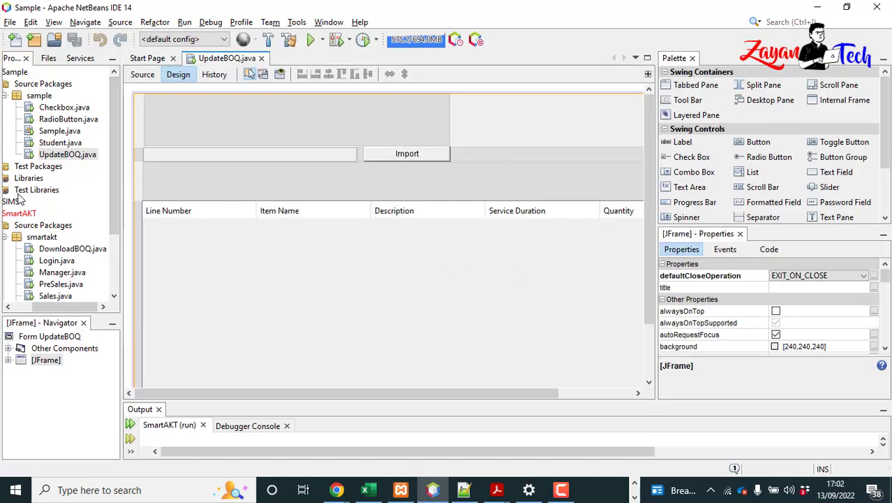
pyautogui.click(28, 177)
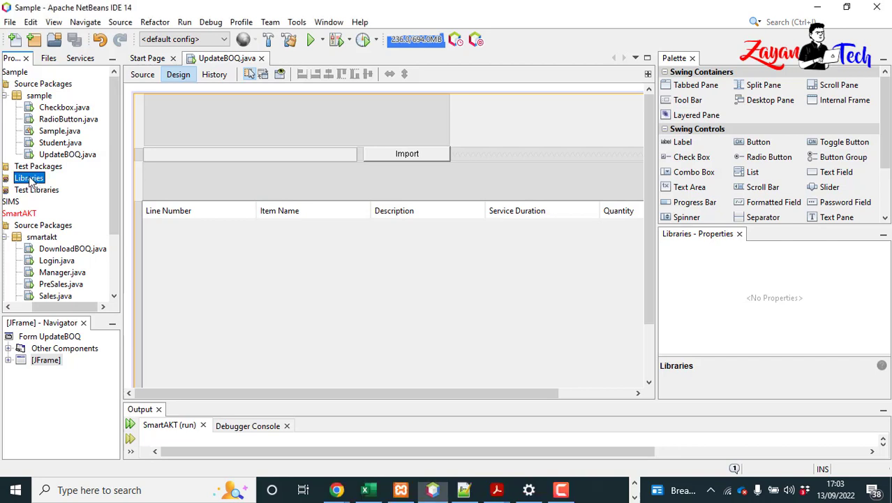
pyautogui.rightClick(29, 179)
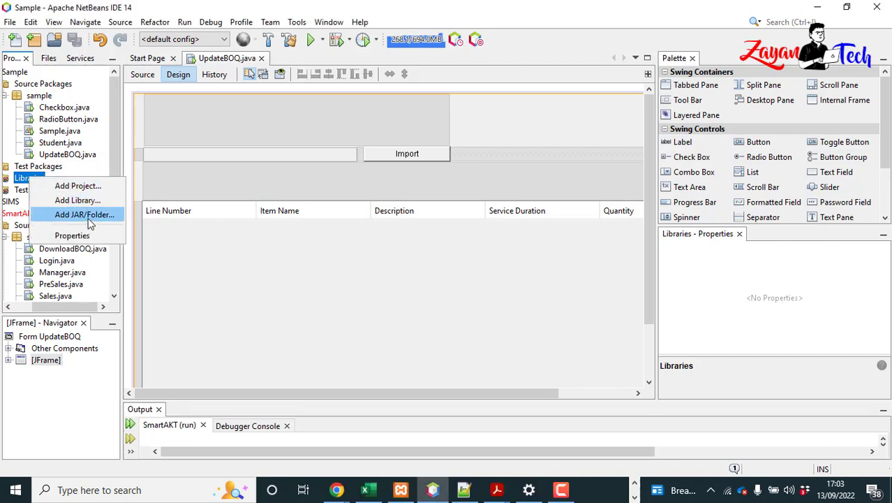
# - Add commons-io-2.11.0.jar from the lib folder to the Sample project's Libraries
pyautogui.click(84, 215)
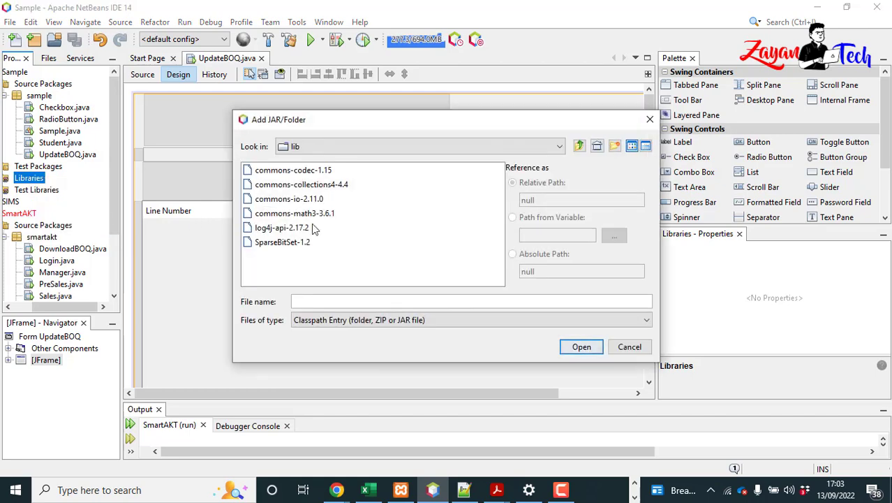
pyautogui.moveTo(335, 206)
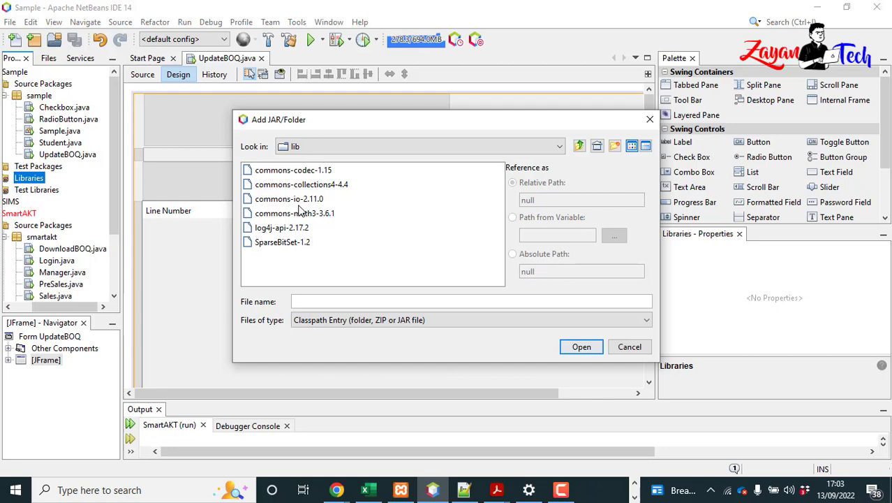
pyautogui.click(289, 198)
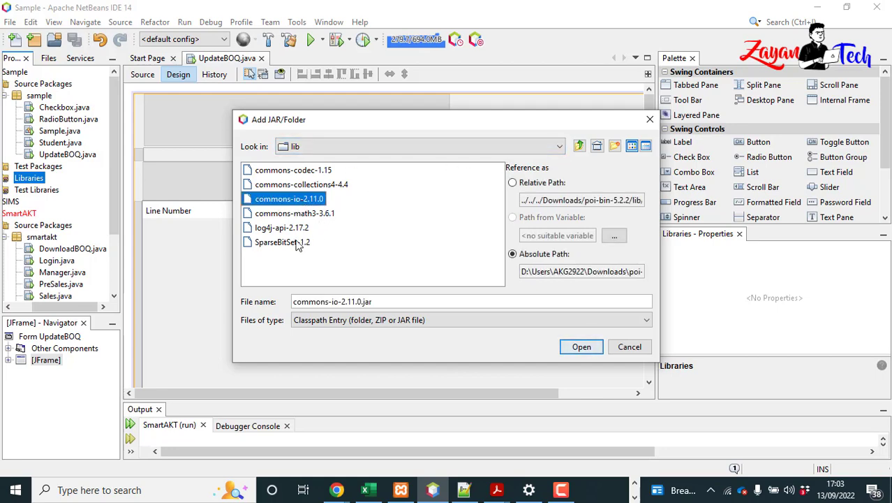
pyautogui.click(581, 347)
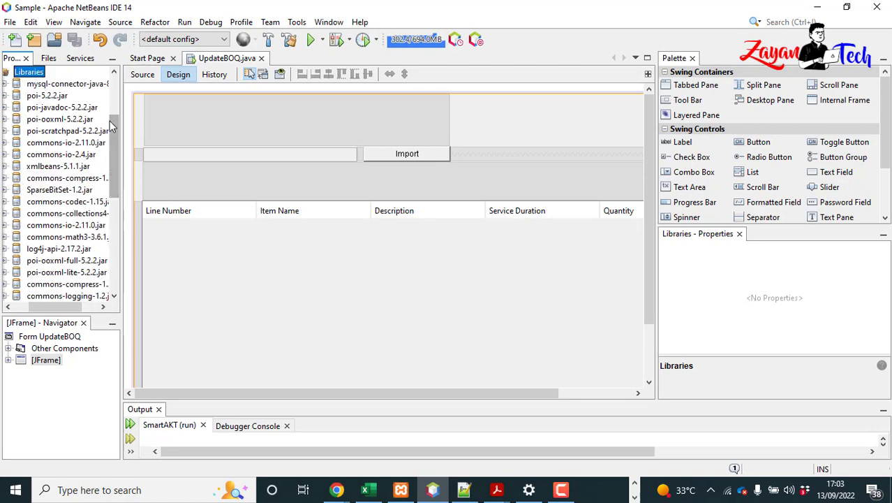
pyautogui.scroll(-3)
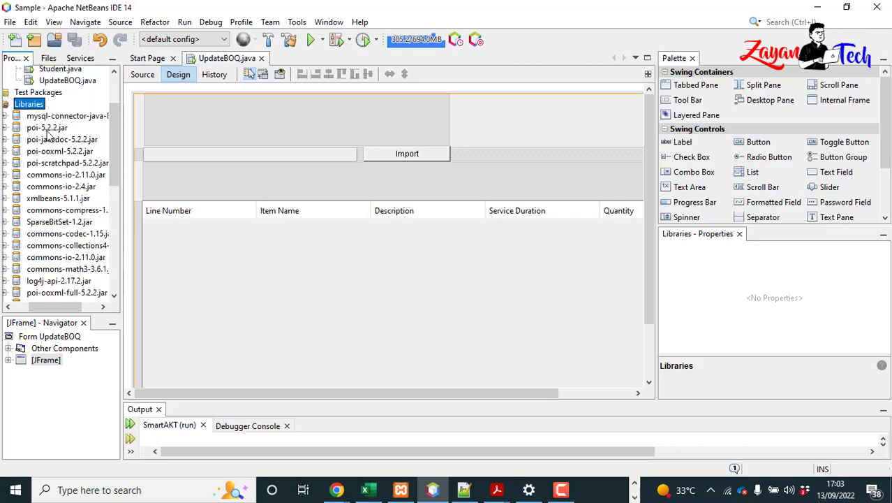
pyautogui.click(63, 103)
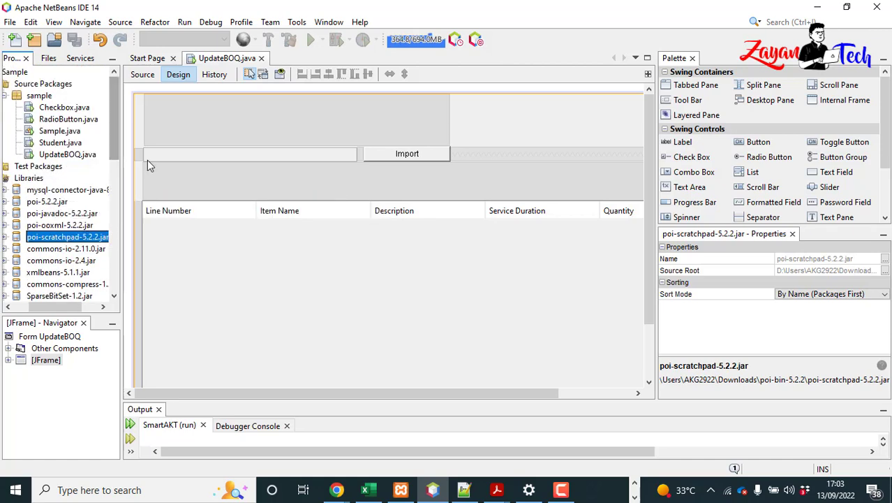
pyautogui.click(67, 154)
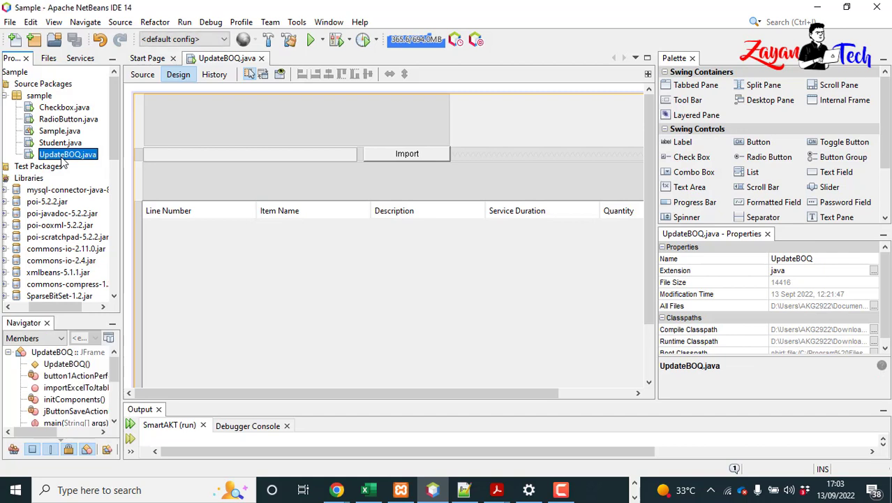
pyautogui.moveTo(176, 181)
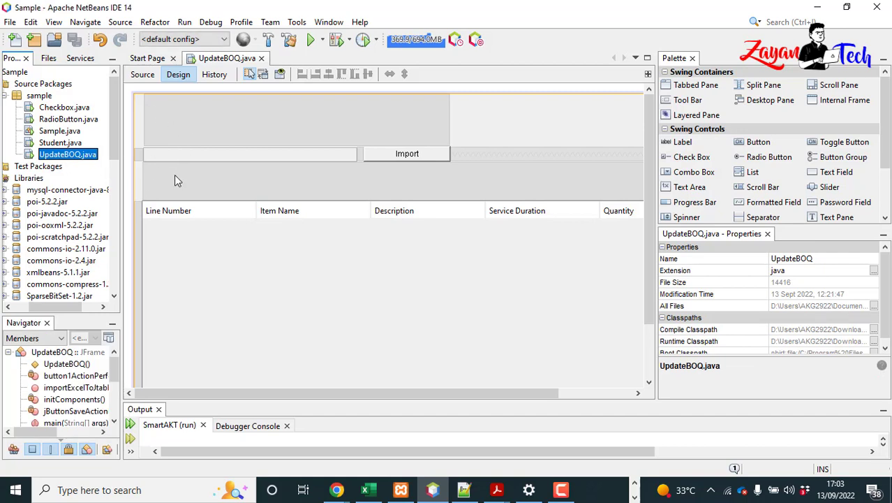
pyautogui.moveTo(641, 295)
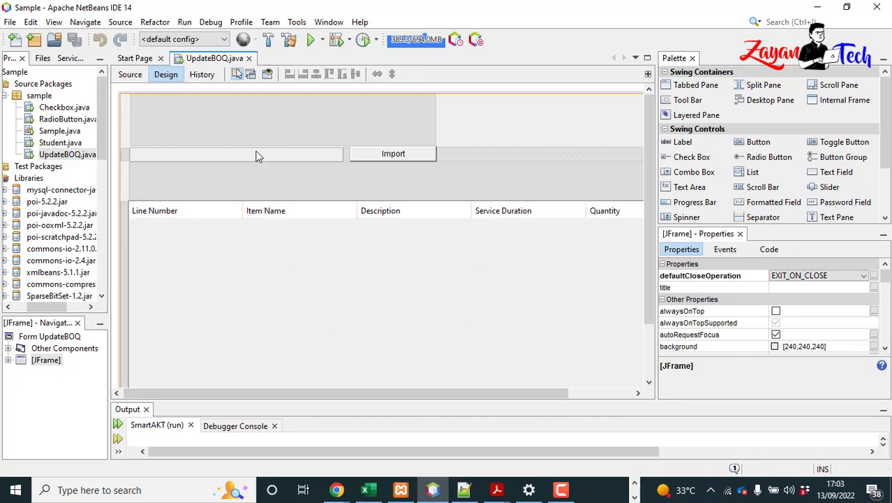
pyautogui.click(394, 152)
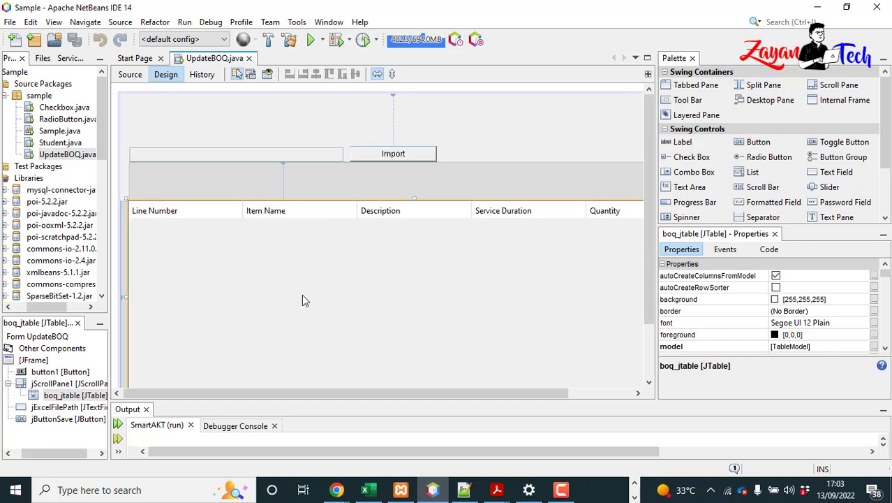
pyautogui.moveTo(168, 224)
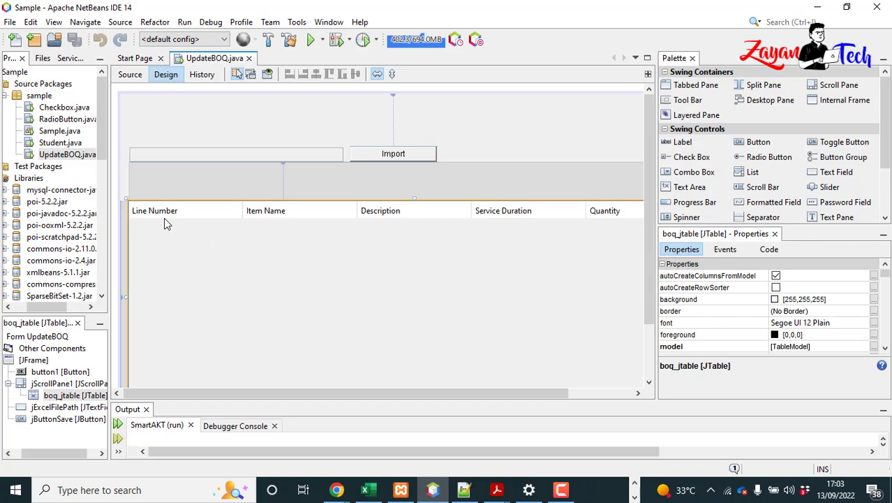
pyautogui.moveTo(525, 271)
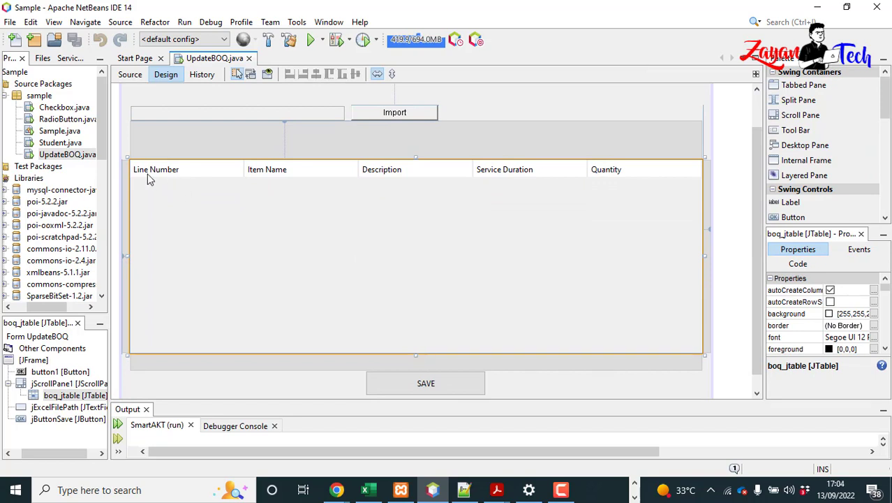
pyautogui.moveTo(374, 174)
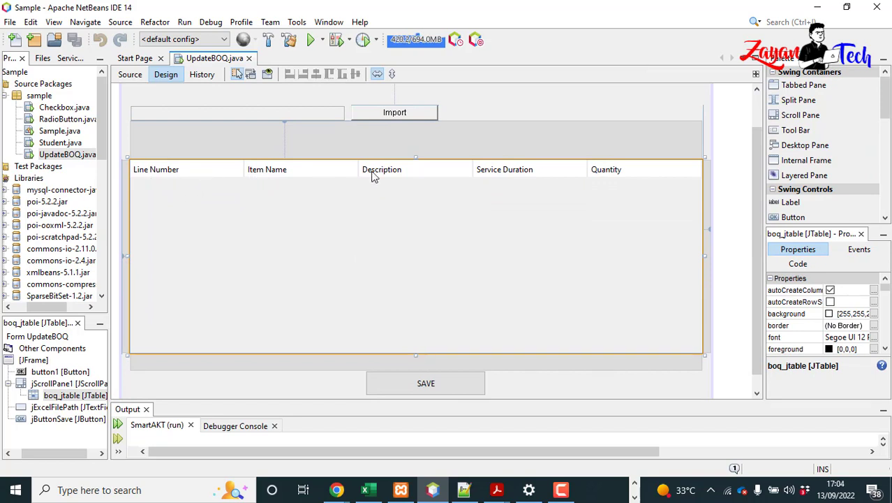
pyautogui.moveTo(624, 174)
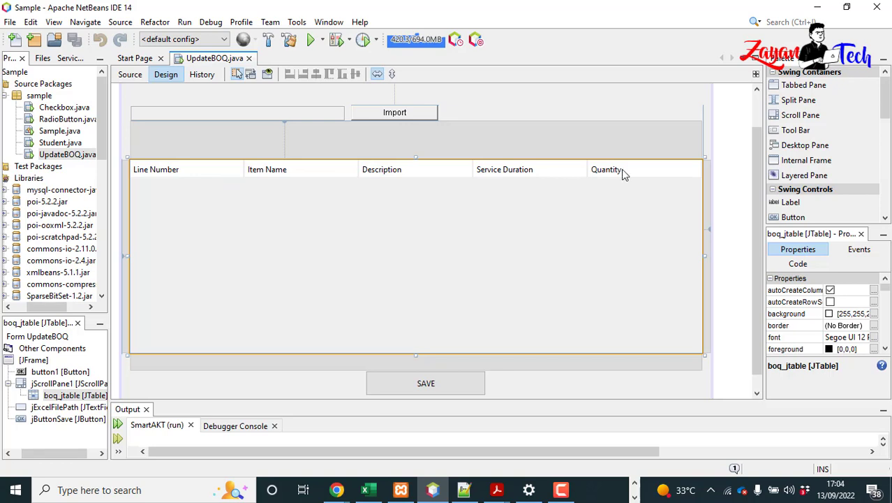
pyautogui.moveTo(245, 199)
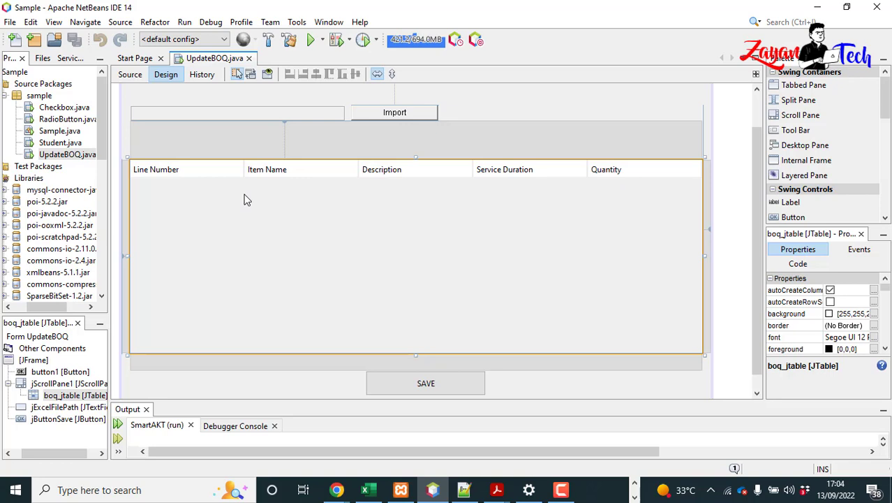
pyautogui.moveTo(542, 253)
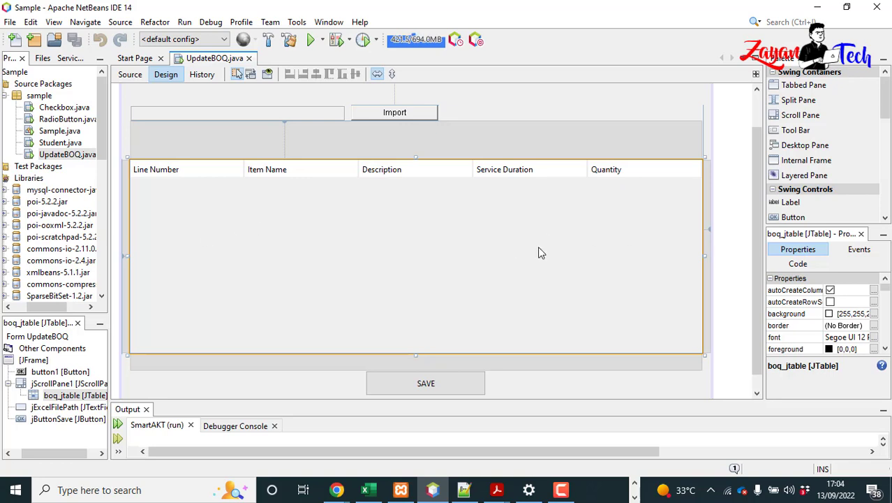
pyautogui.moveTo(394, 112)
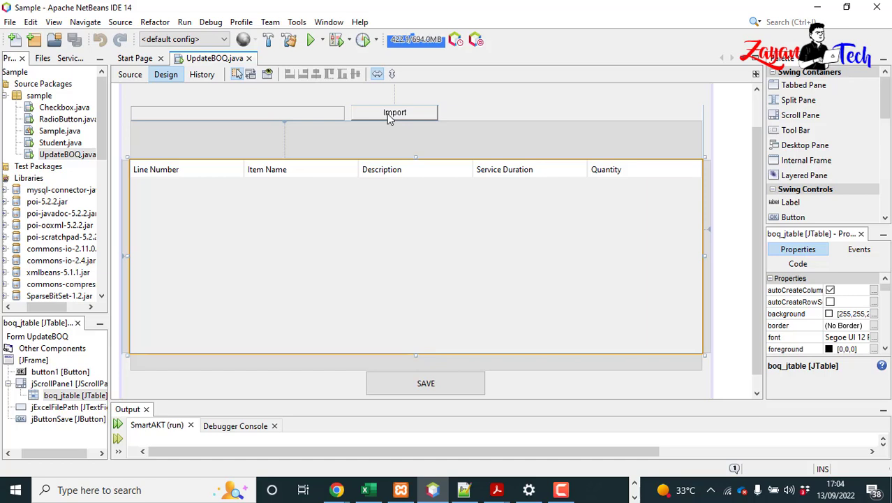
pyautogui.click(393, 112)
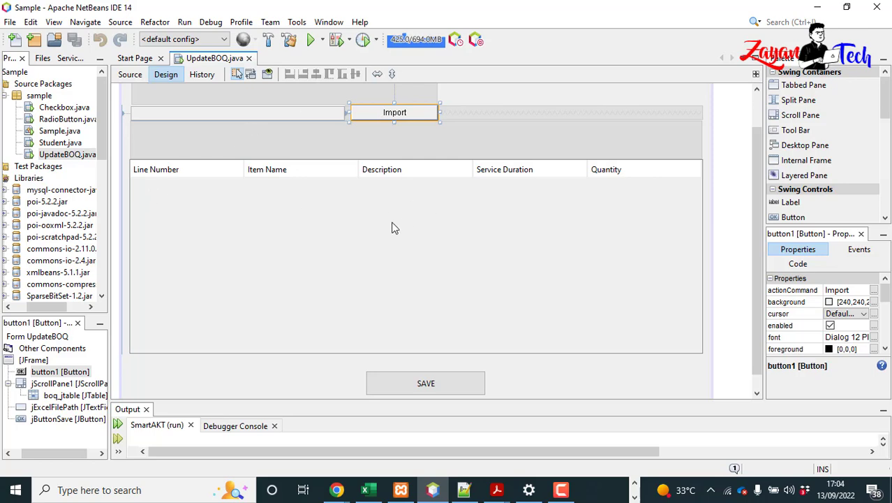
pyautogui.click(416, 259)
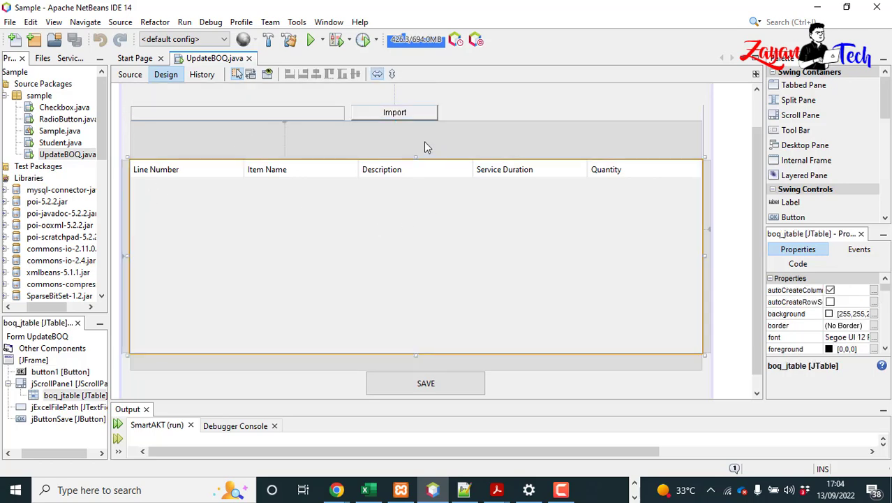
pyautogui.click(130, 74)
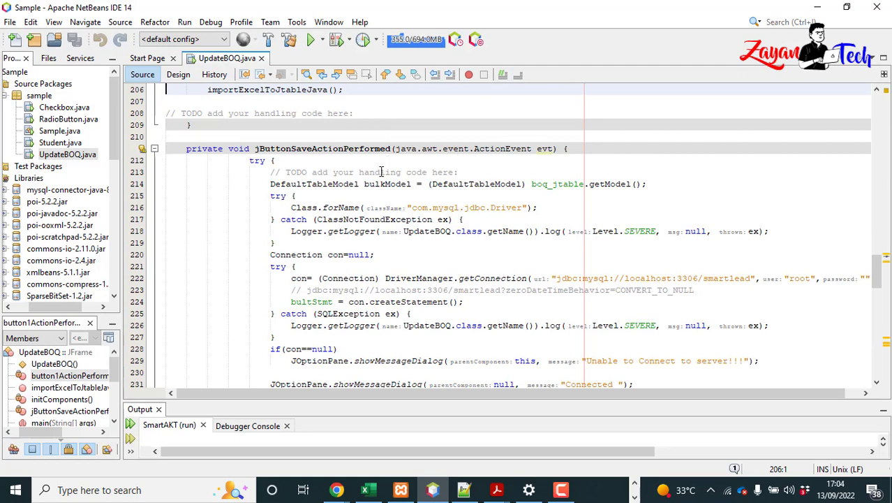
# - Scroll up through the importExcelToJtableJava method in UpdateBOQ.java's source
pyautogui.scroll(3)
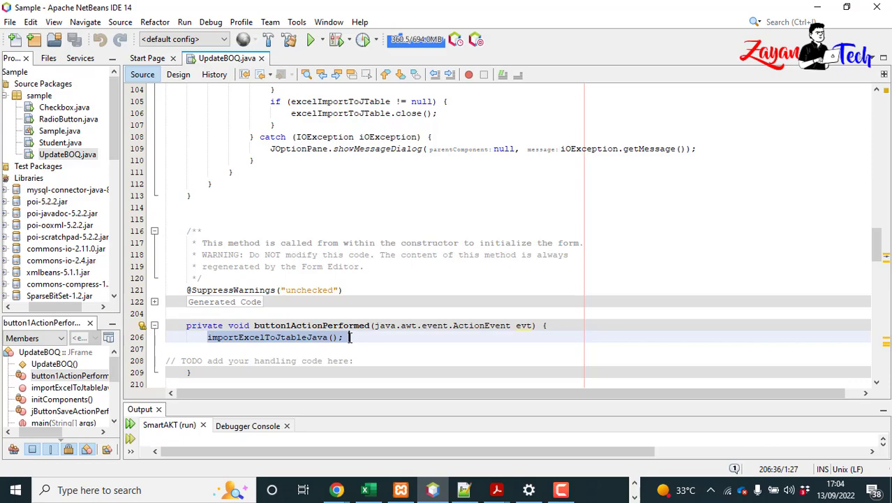
pyautogui.scroll(3)
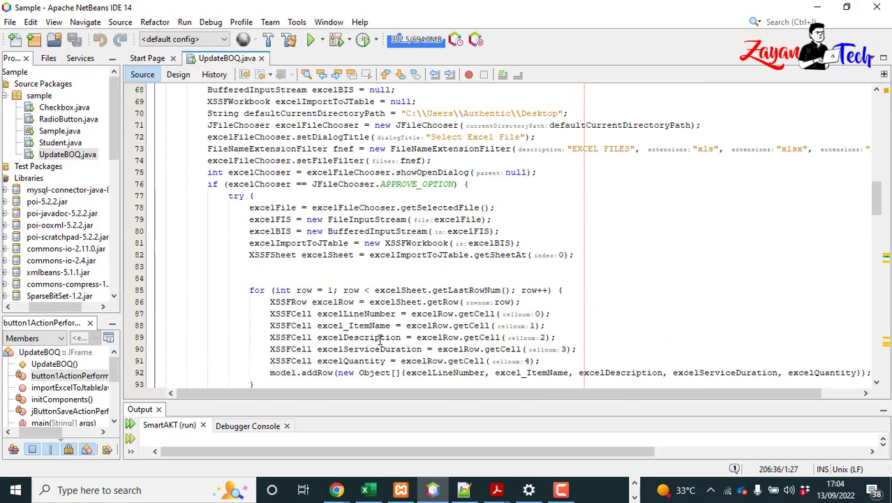
pyautogui.scroll(3)
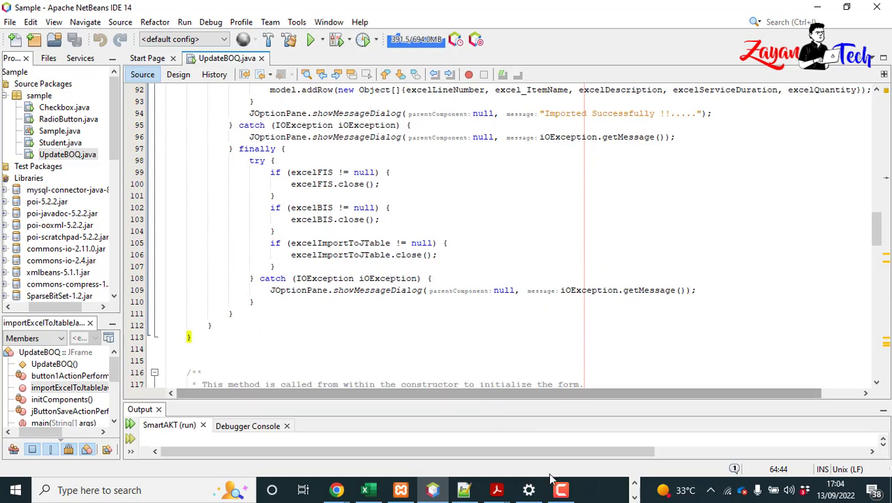
pyautogui.moveTo(573, 176)
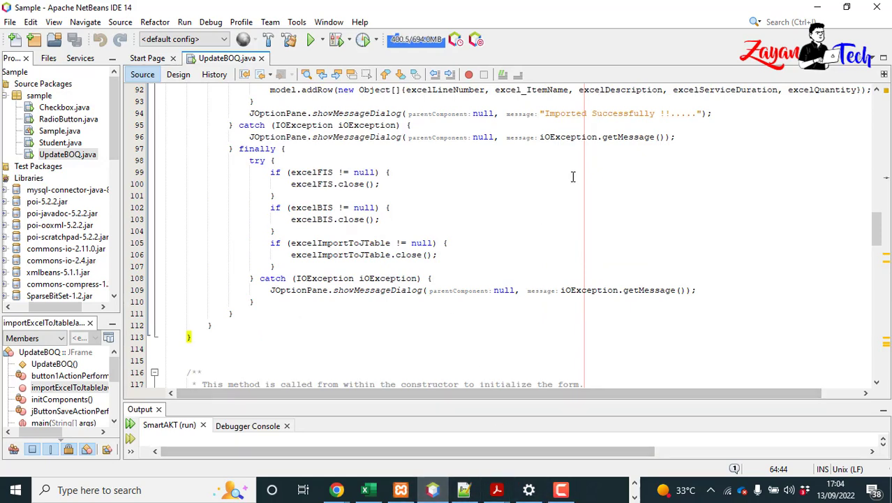
pyautogui.press('alt+tab')
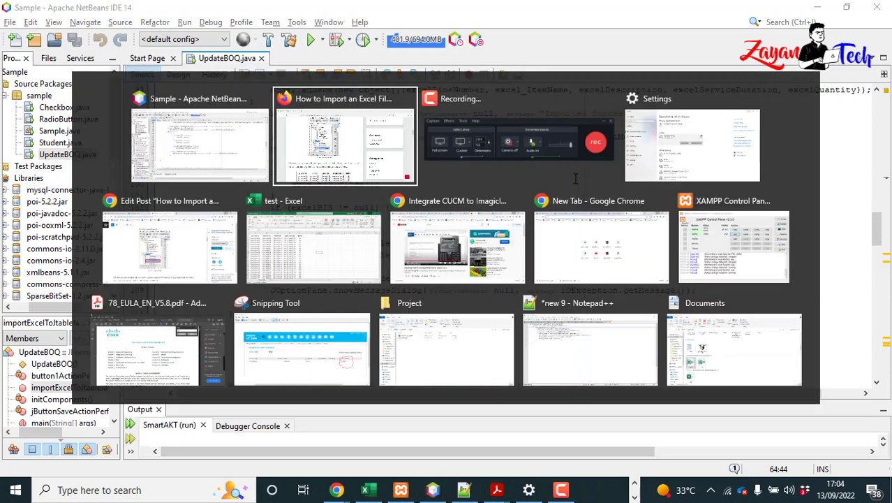
pyautogui.click(344, 144)
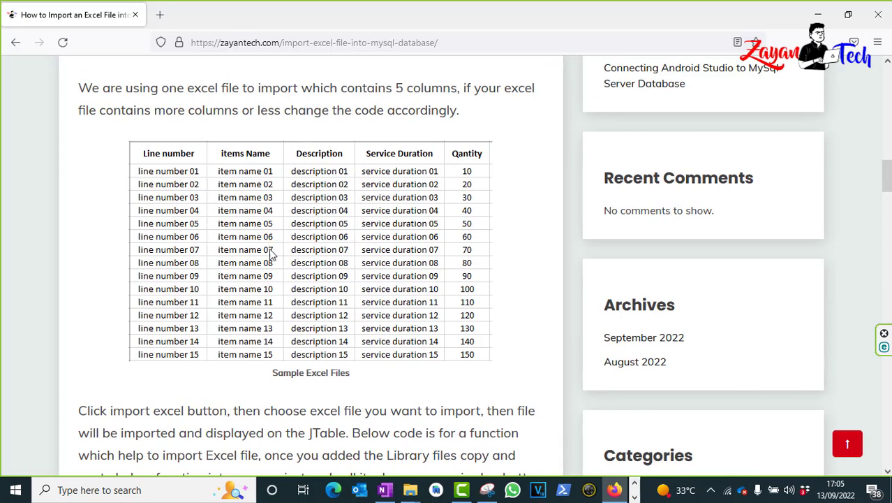
pyautogui.scroll(-3)
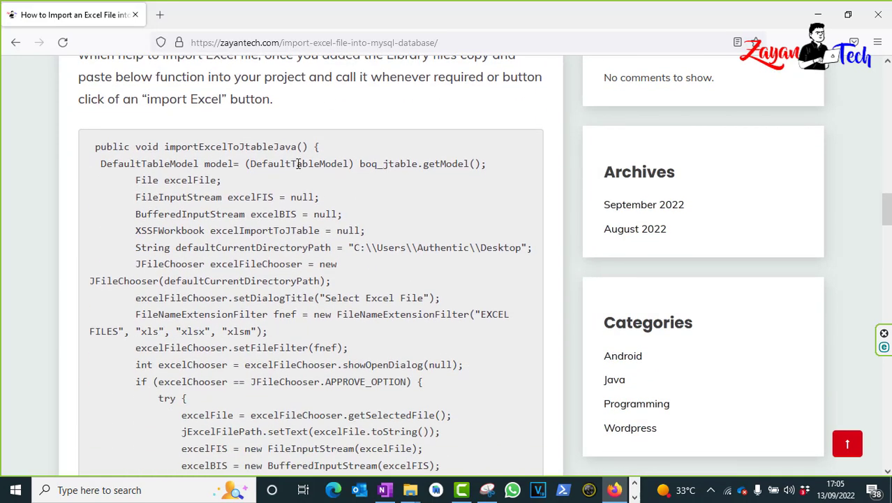
pyautogui.scroll(3)
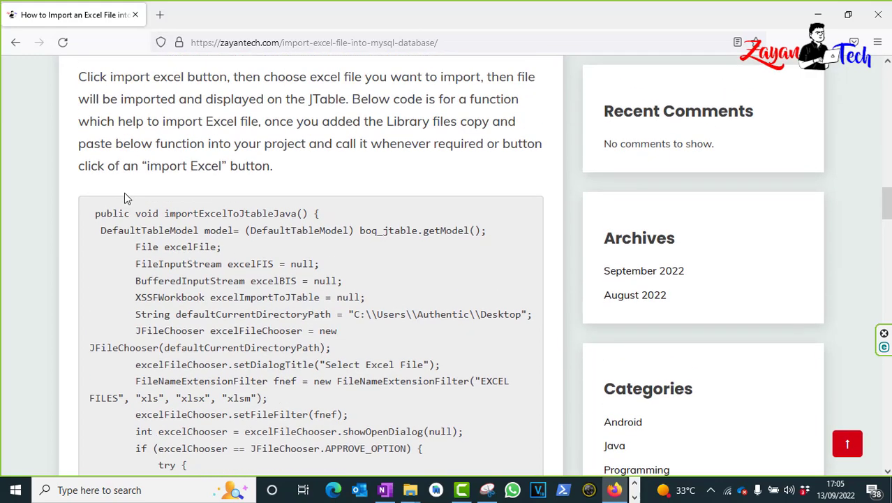
pyautogui.moveTo(310, 212)
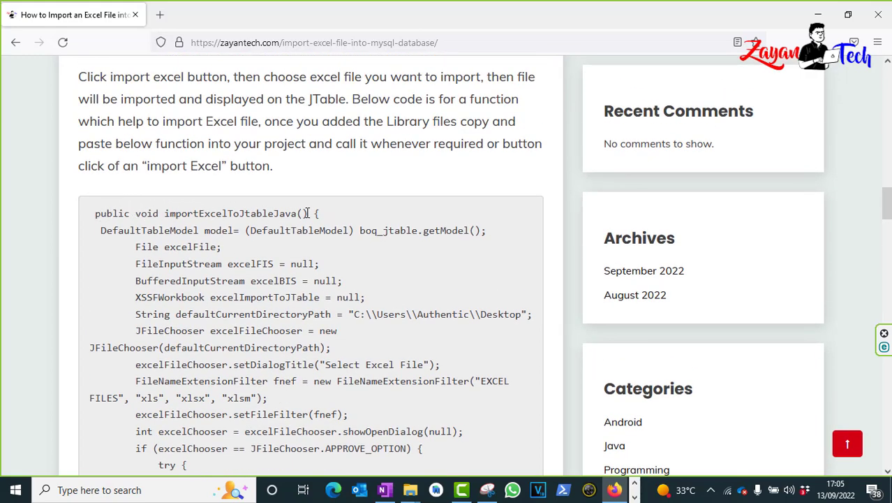
pyautogui.scroll(-3)
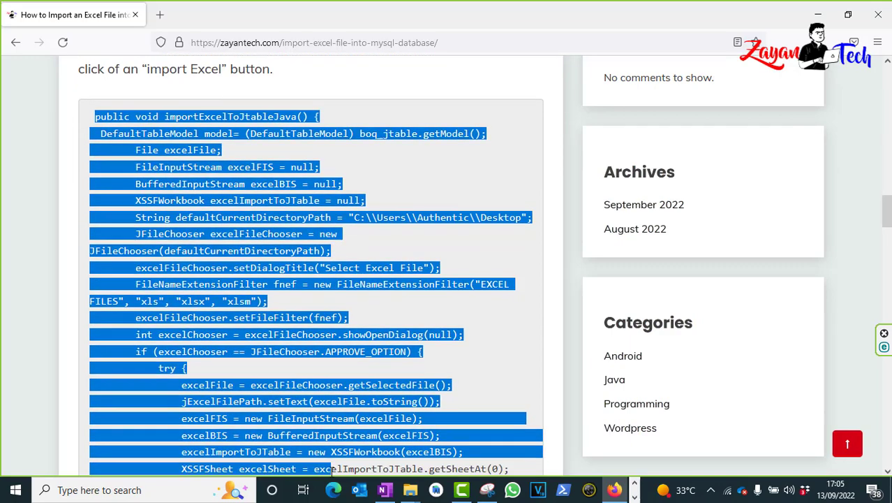
pyautogui.scroll(-3)
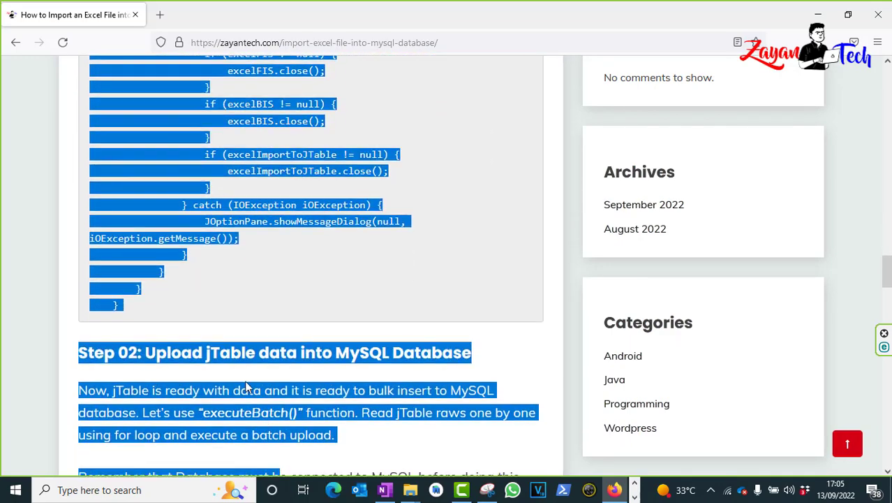
pyautogui.click(361, 296)
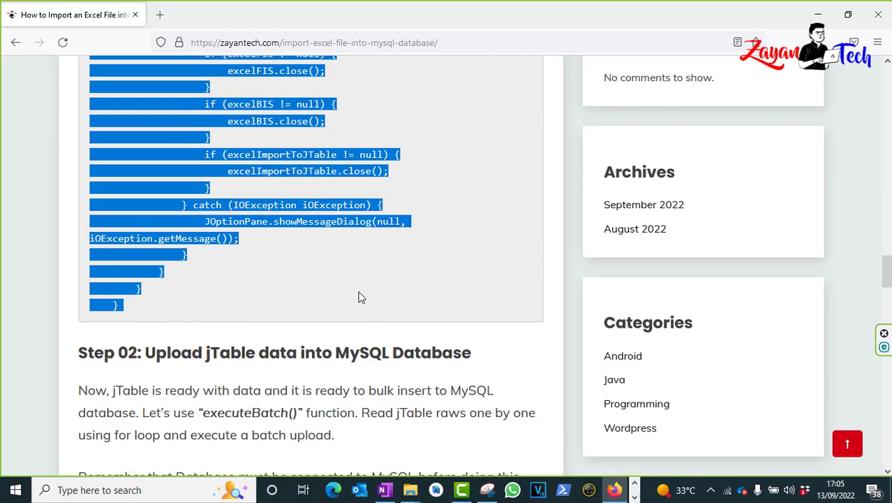
pyautogui.scroll(3)
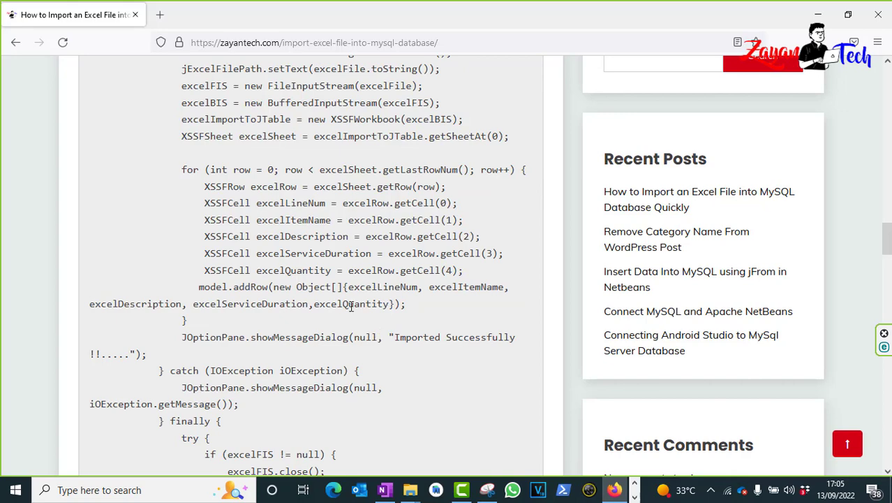
pyautogui.scroll(3)
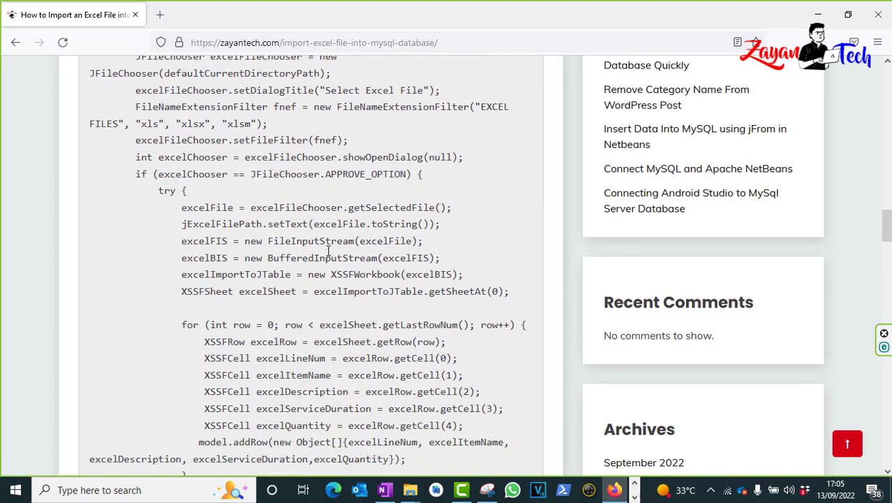
pyautogui.scroll(-3)
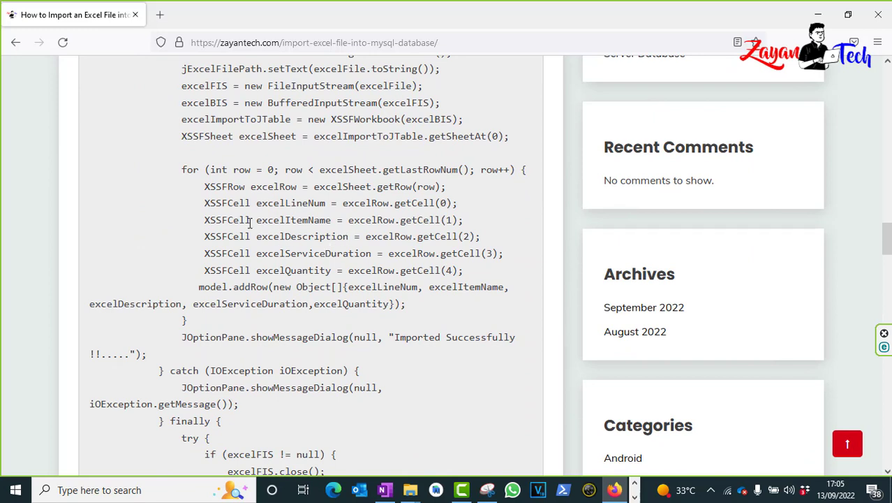
pyautogui.moveTo(204, 202); pyautogui.dragTo(458, 221)
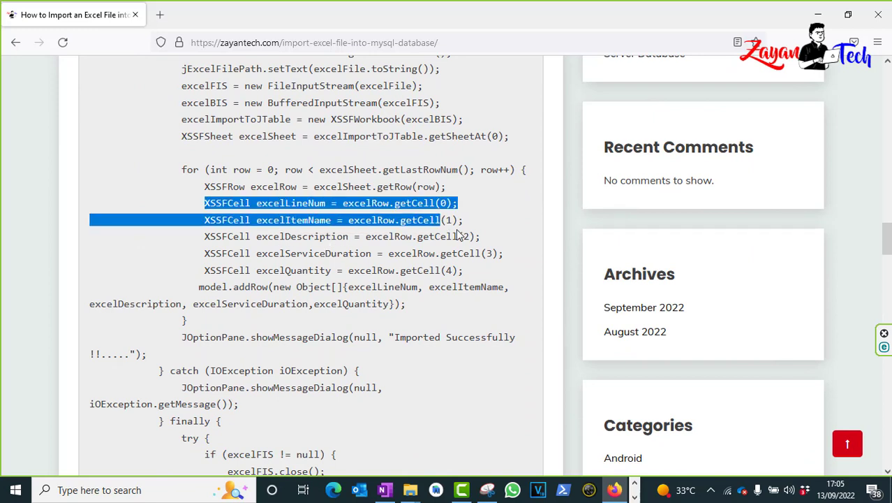
pyautogui.moveTo(458, 220); pyautogui.dragTo(464, 271)
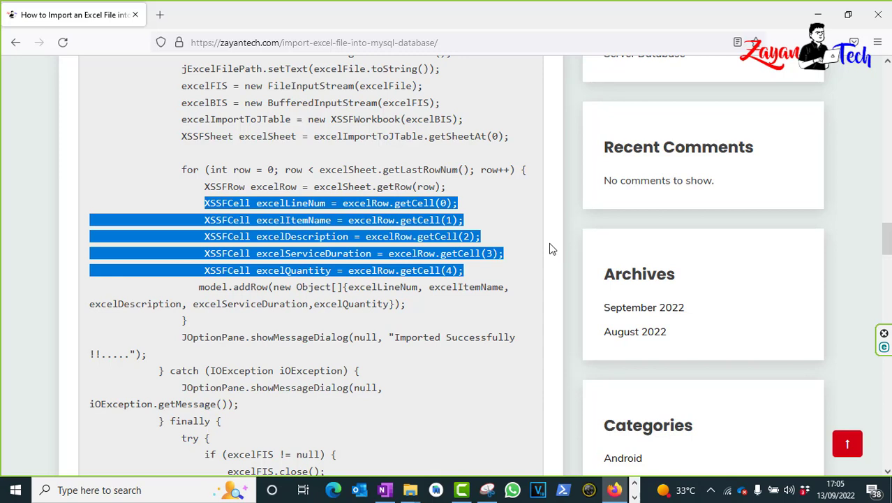
pyautogui.click(472, 273)
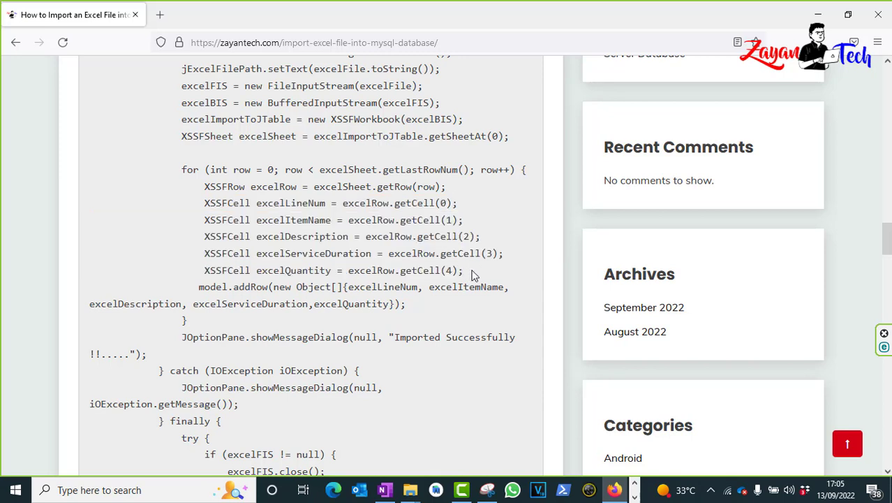
pyautogui.tripleClick(332, 271)
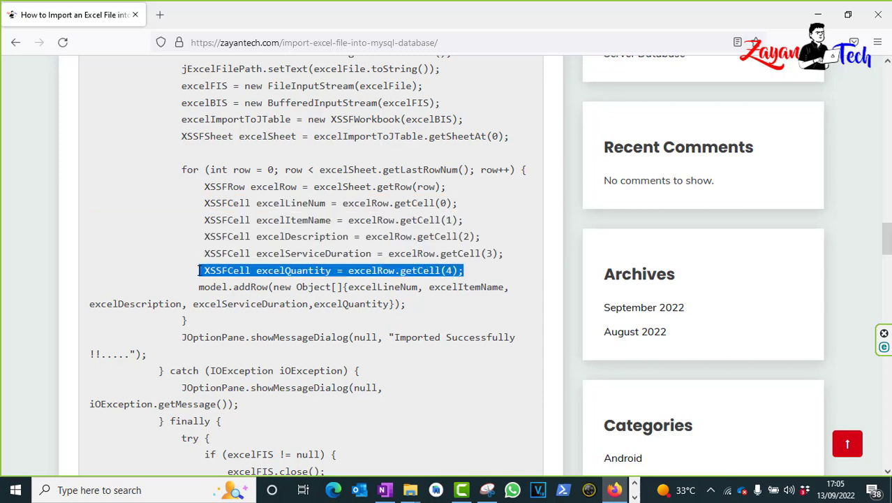
pyautogui.click(444, 344)
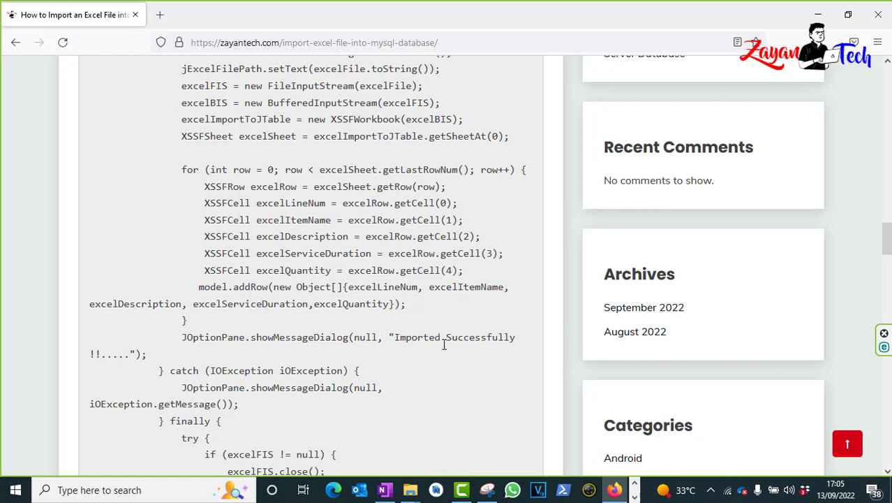
pyautogui.moveTo(389, 352)
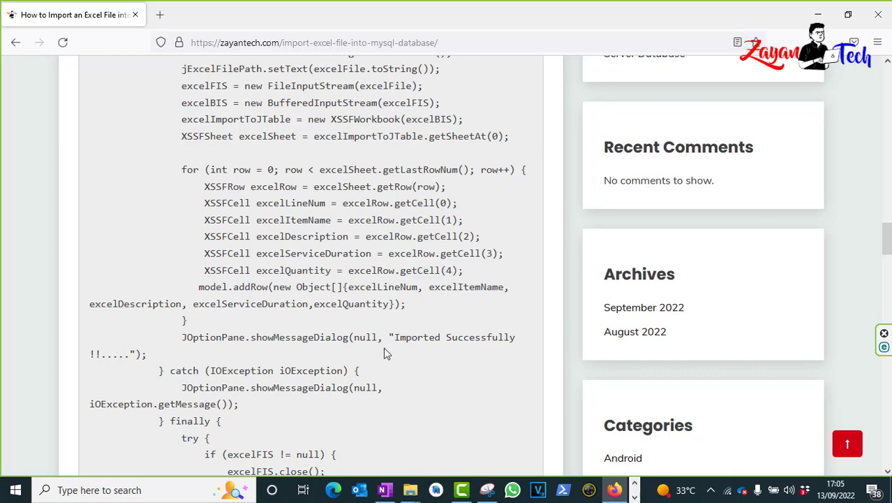
pyautogui.moveTo(634, 497)
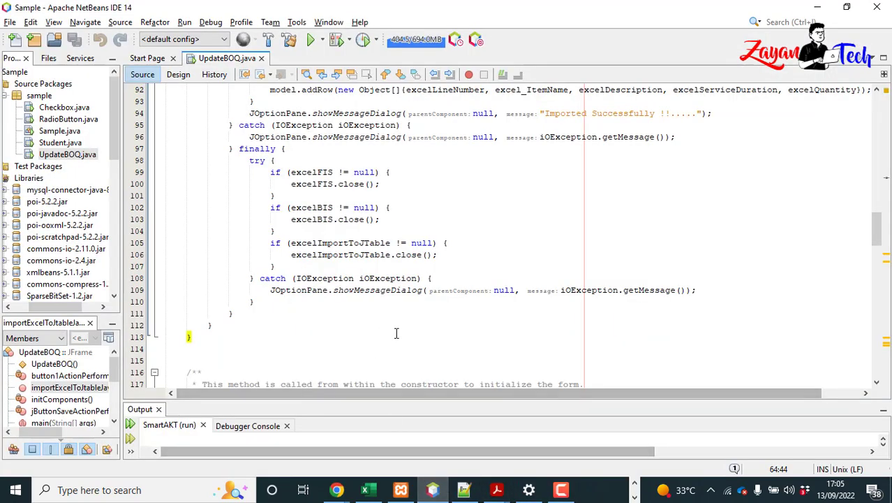
# - Review the import function's variable declarations in the source
pyautogui.scroll(3)
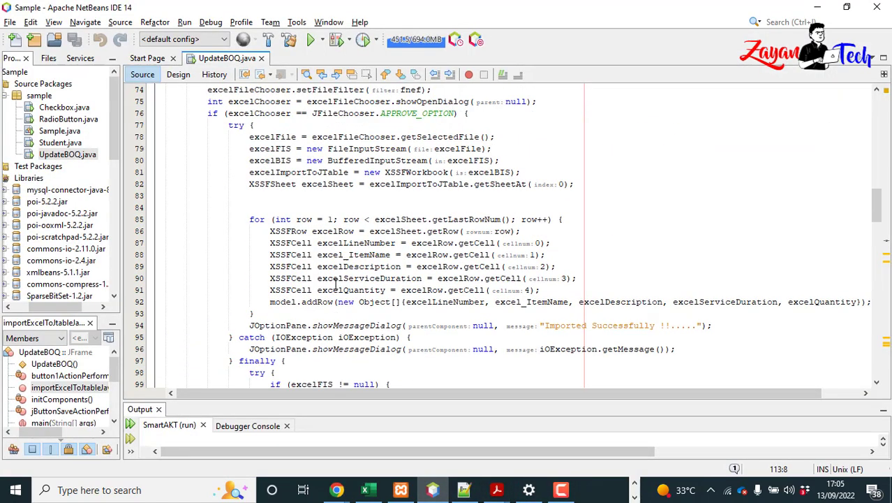
pyautogui.scroll(3)
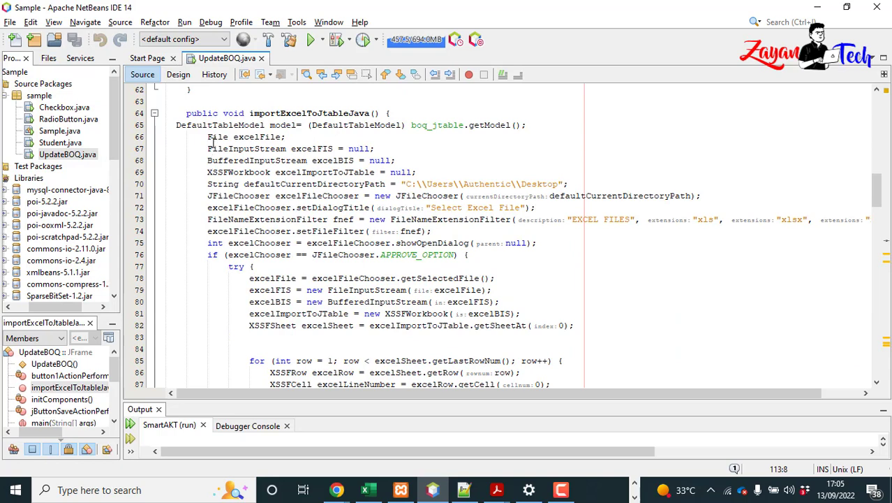
pyautogui.click(259, 137)
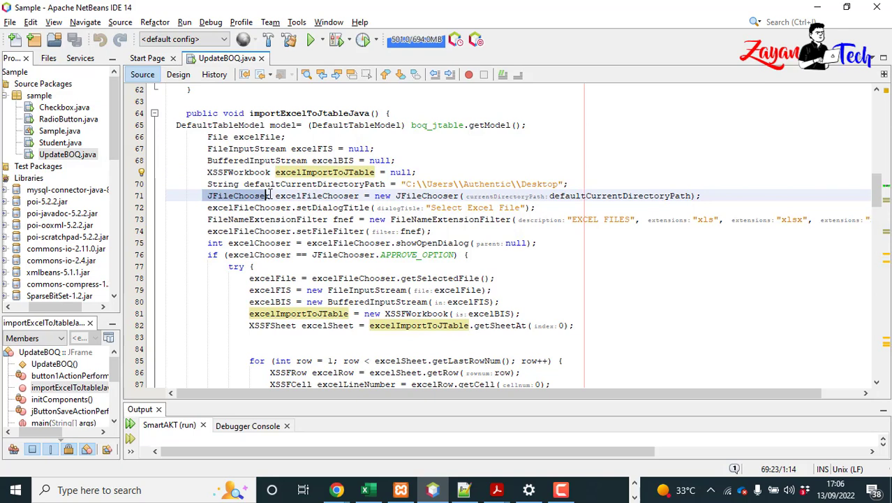
pyautogui.scroll(-3)
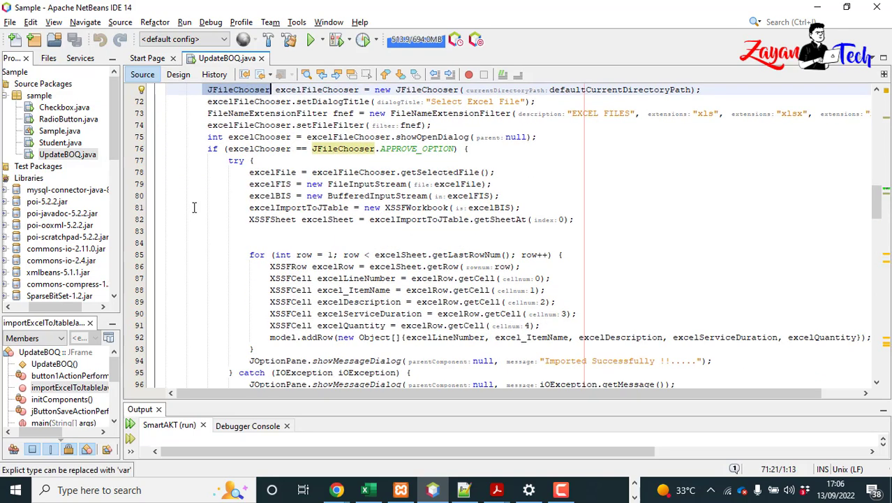
# - Launch UpdateBOQ.java with Debug File so its form window appears
pyautogui.rightClick(67, 154)
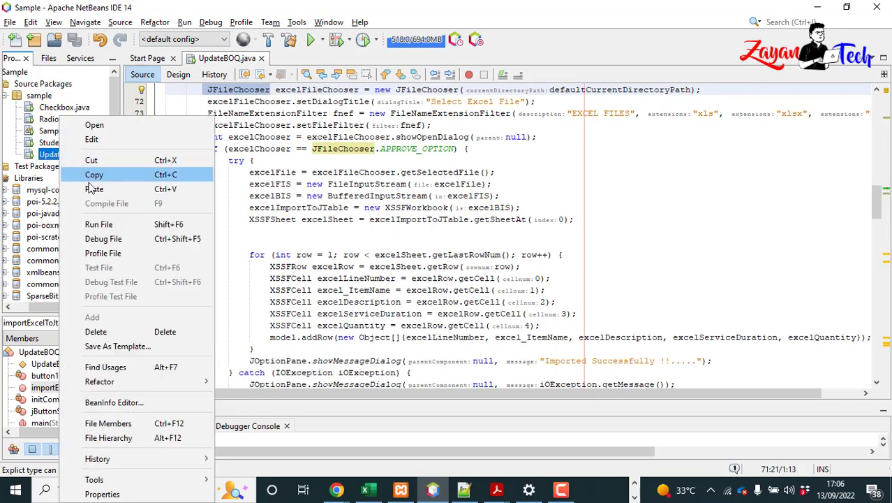
pyautogui.click(98, 223)
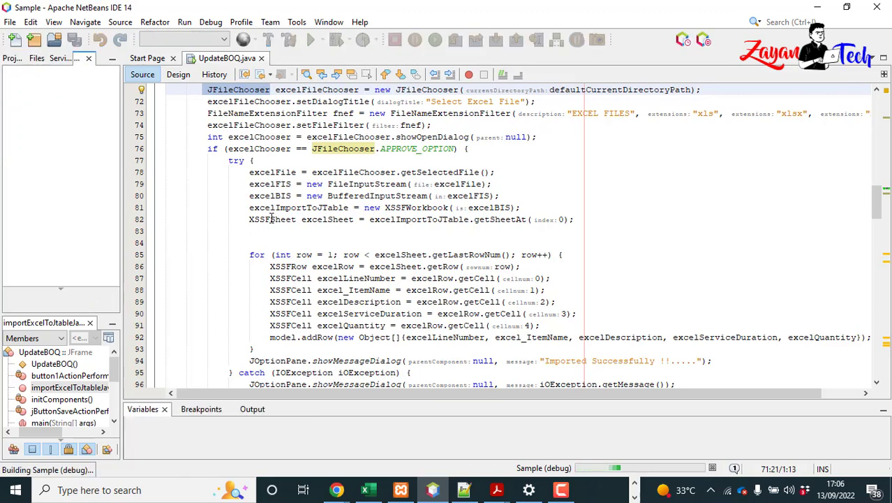
pyautogui.click(310, 39)
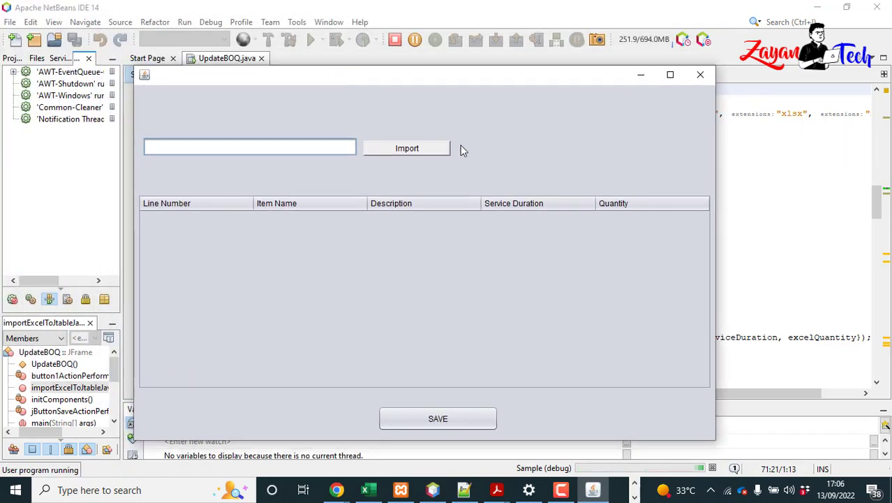
# - Import test.xlsx into the running form's table, dismiss the success message, then switch to Excel
pyautogui.click(408, 148)
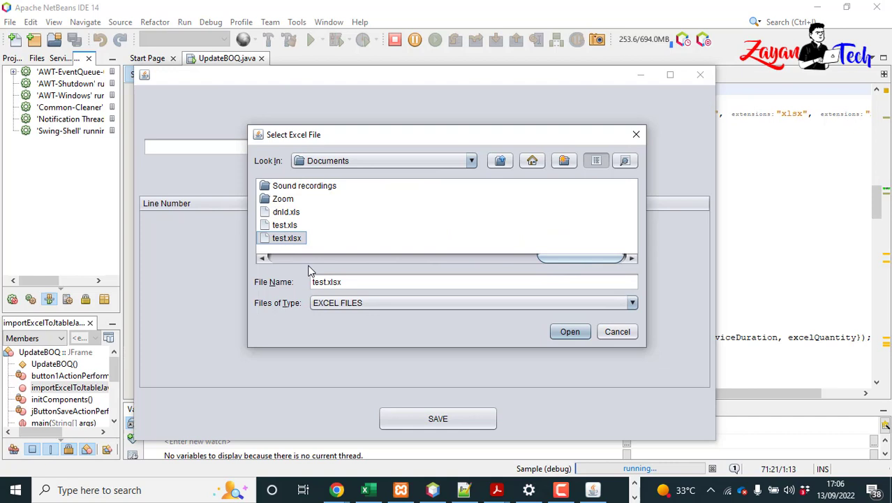
pyautogui.moveTo(570, 330)
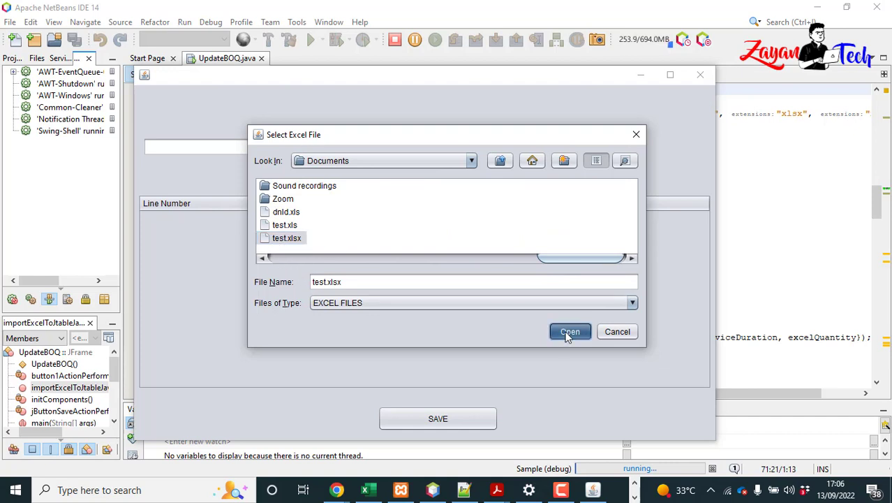
pyautogui.click(570, 331)
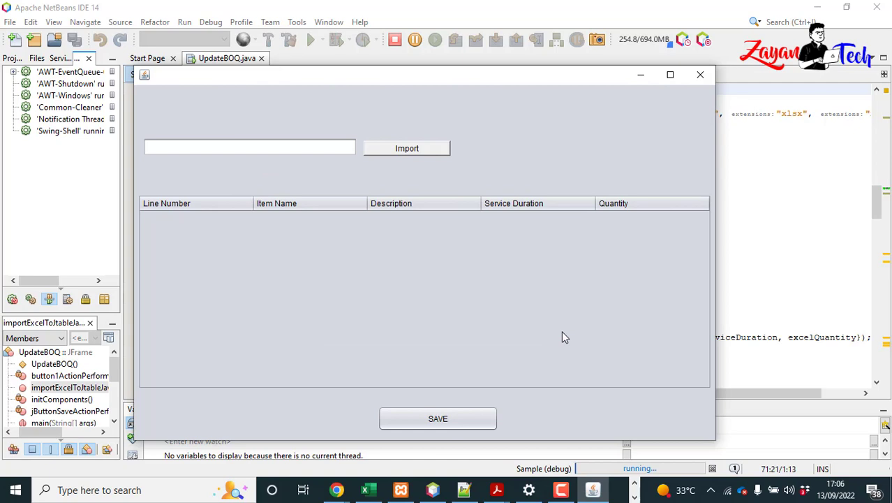
pyautogui.click(406, 148)
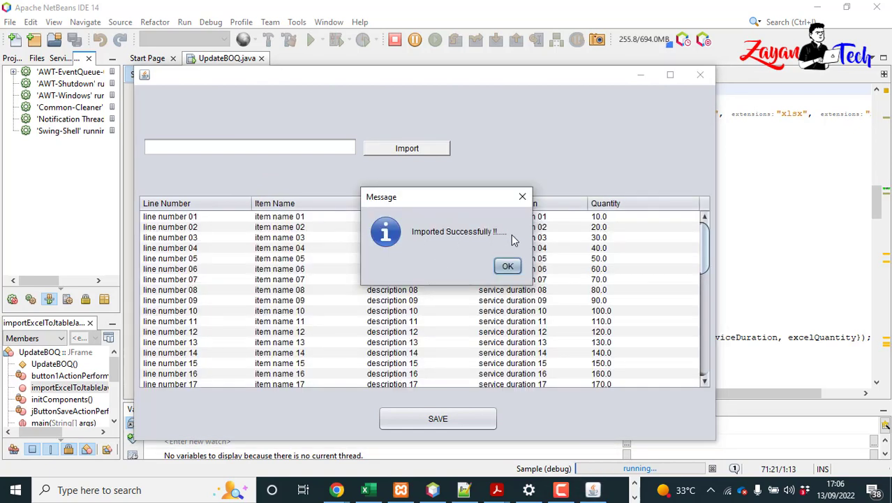
pyautogui.click(508, 266)
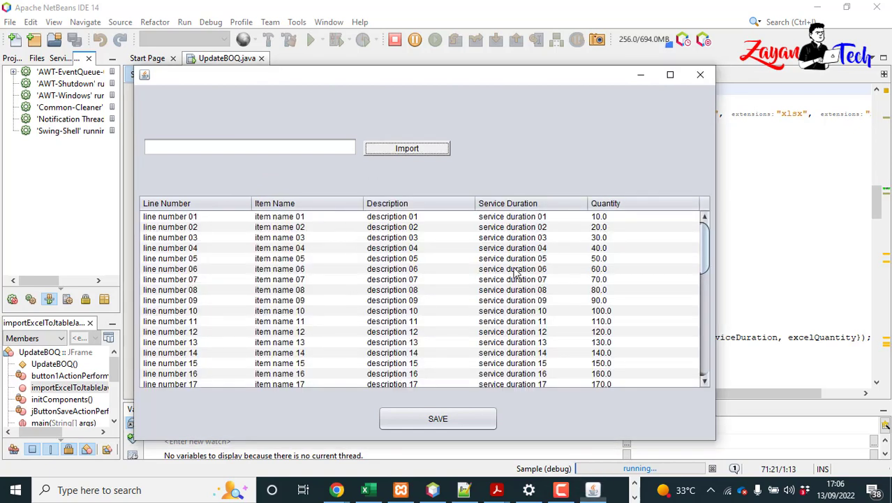
pyautogui.scroll(-3)
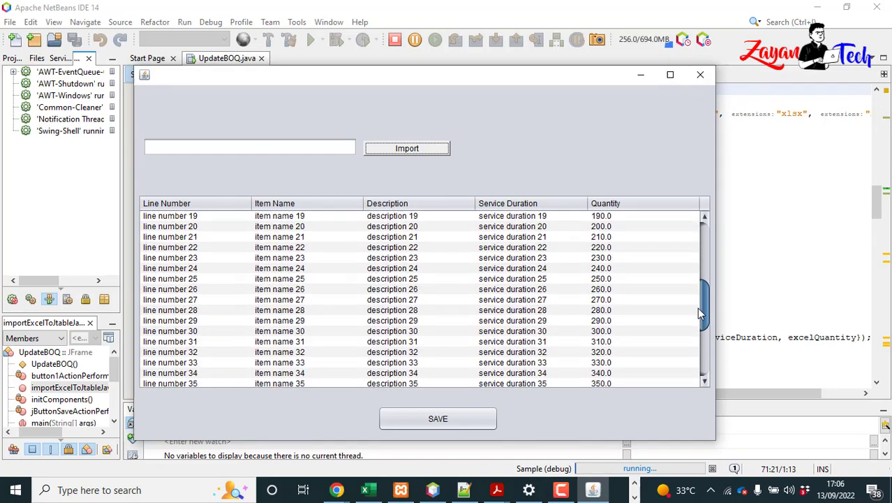
pyautogui.scroll(-3)
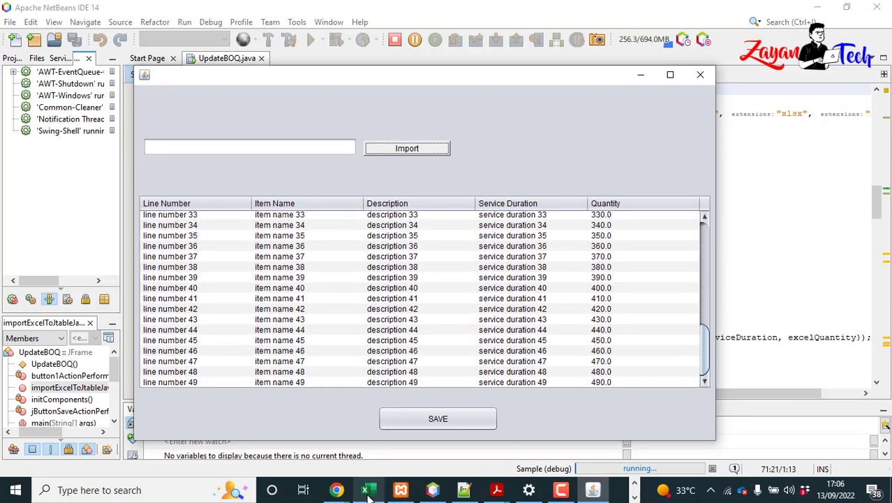
pyautogui.click(368, 489)
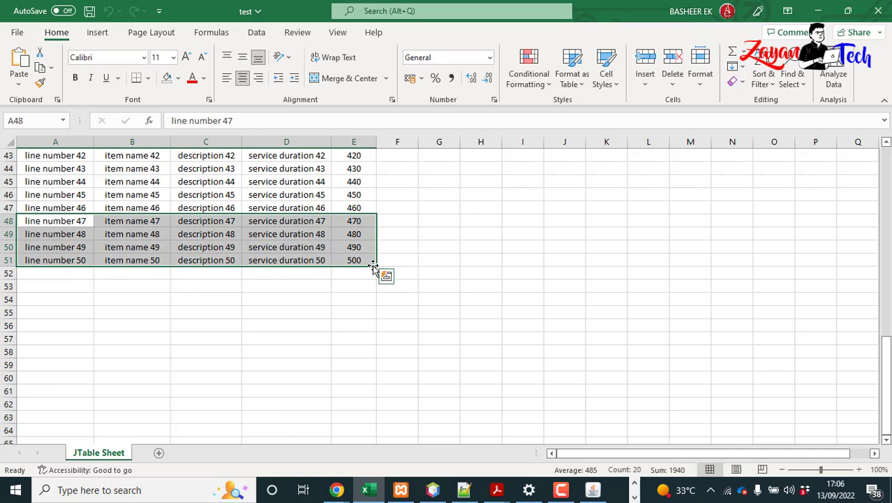
# - Fill the item rows down to line number 60 (quantity 600), save test.xlsx and check the Qantity header
pyautogui.moveTo(374, 264); pyautogui.dragTo(368, 356)
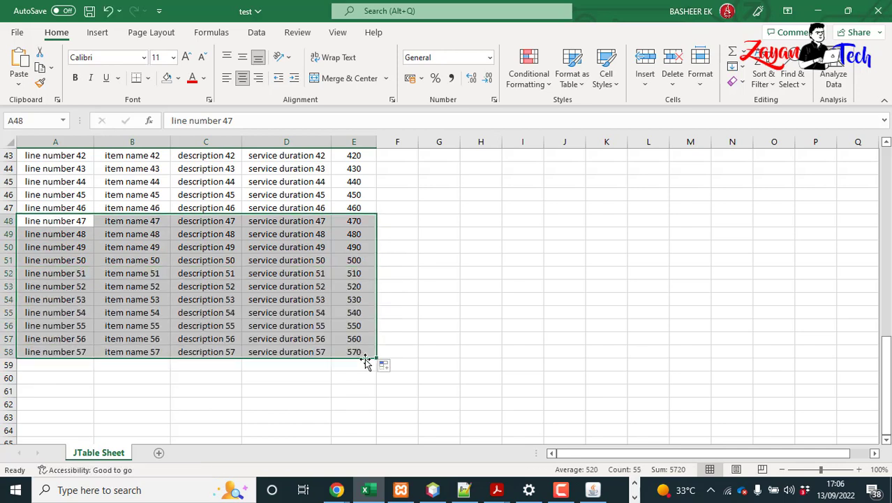
pyautogui.moveTo(369, 360); pyautogui.dragTo(377, 389)
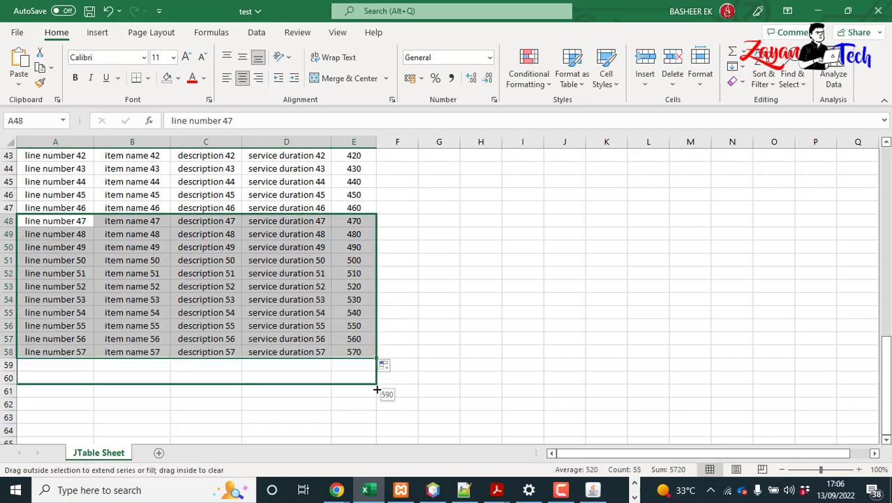
pyautogui.moveTo(377, 390); pyautogui.dragTo(377, 402)
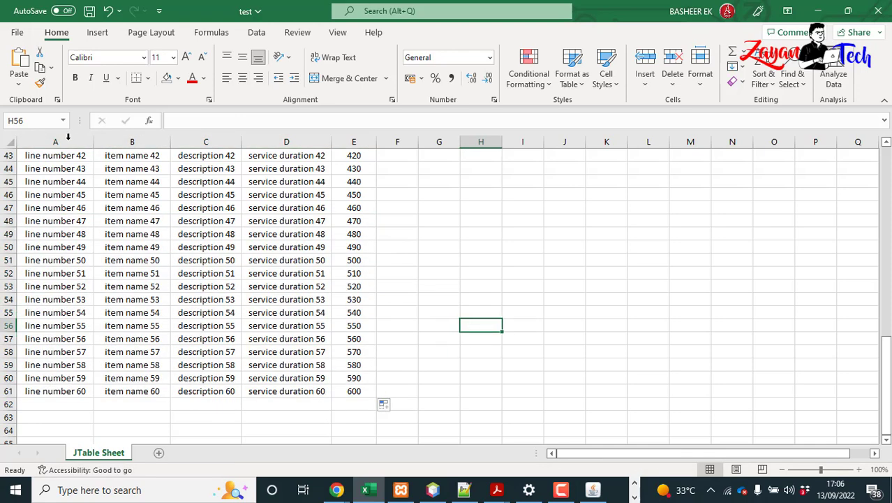
pyautogui.scroll(3)
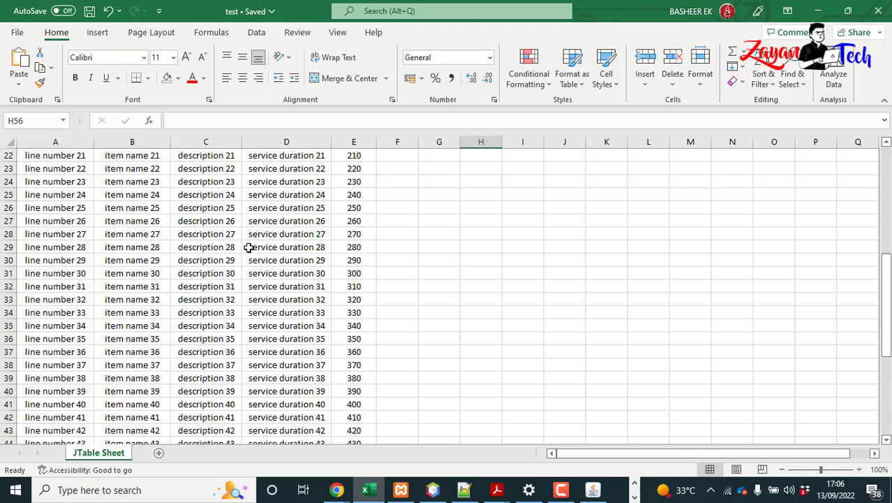
pyautogui.press('ctrl+Home')
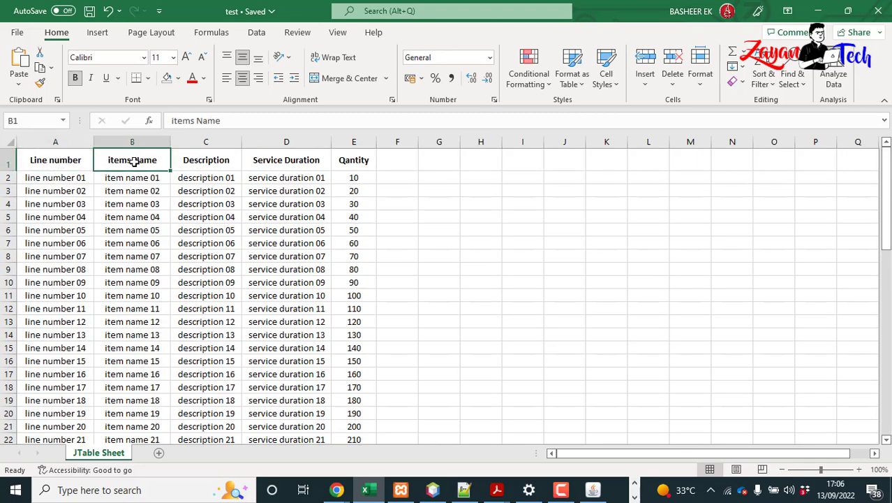
pyautogui.click(353, 159)
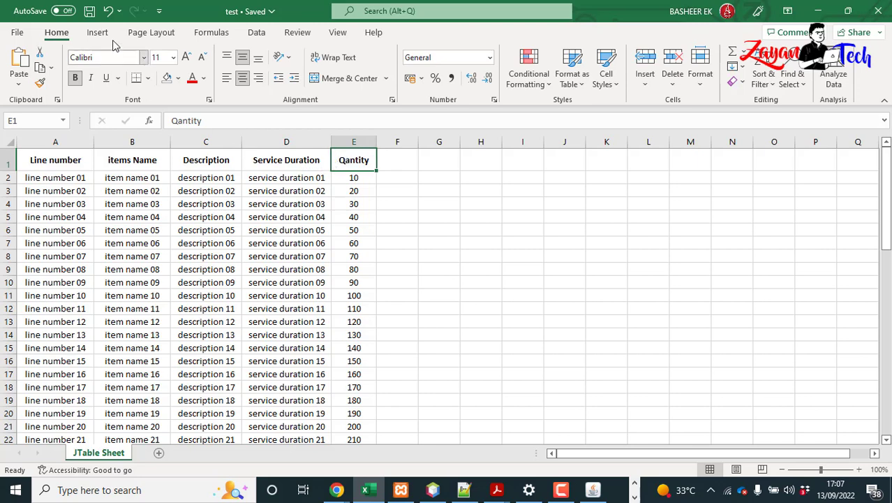
pyautogui.moveTo(881, 11)
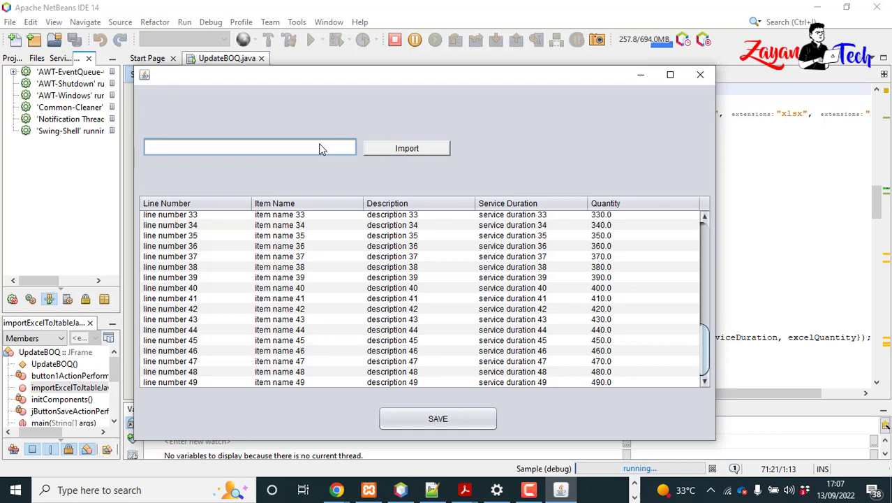
# - Close the running form, confirm the text field's variable name jExcelFilePath in Design, return to Source
pyautogui.click(701, 74)
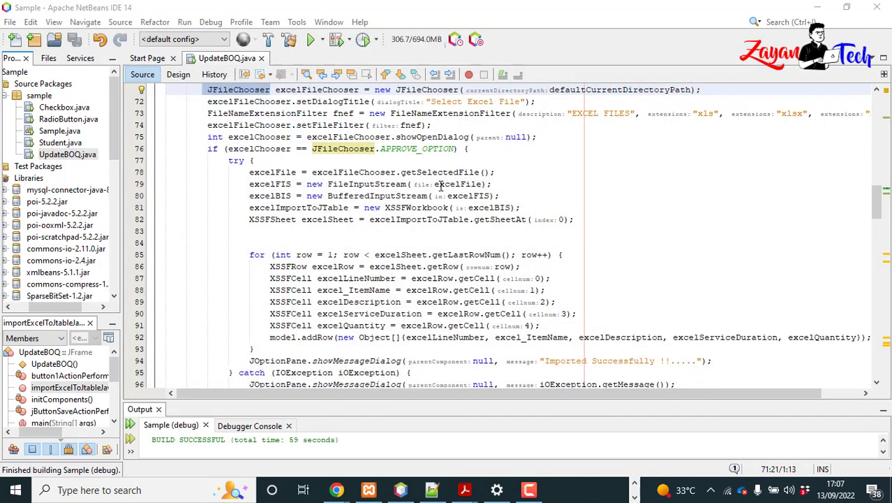
pyautogui.click(179, 76)
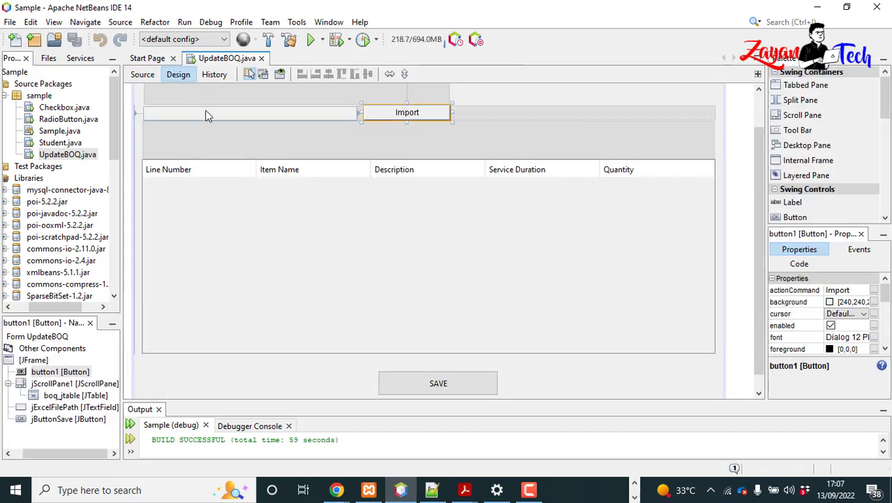
pyautogui.rightClick(248, 112)
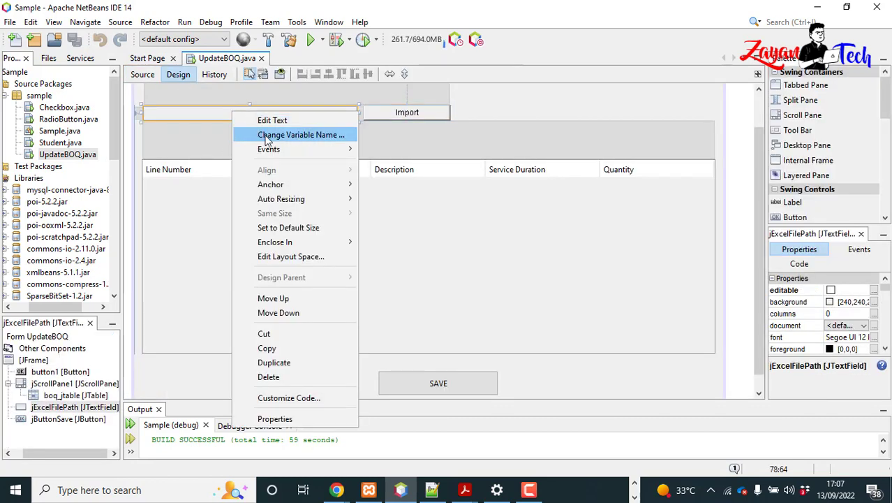
pyautogui.click(300, 134)
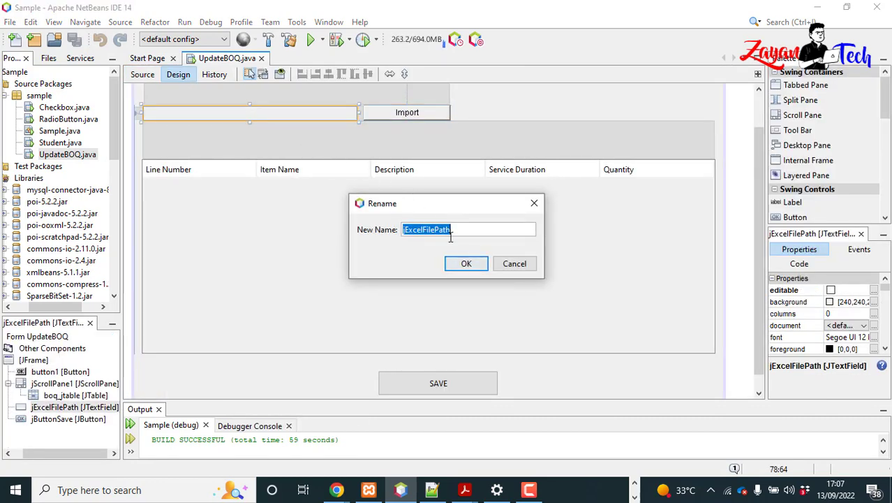
pyautogui.click(466, 263)
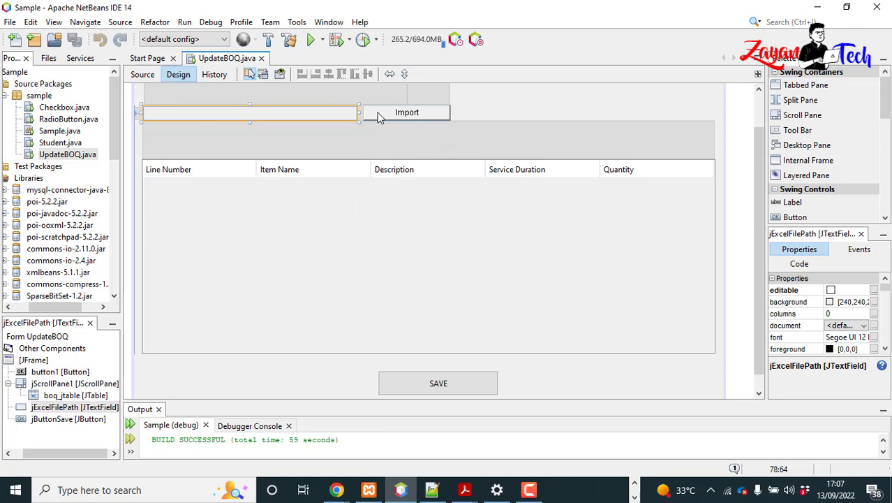
pyautogui.click(142, 75)
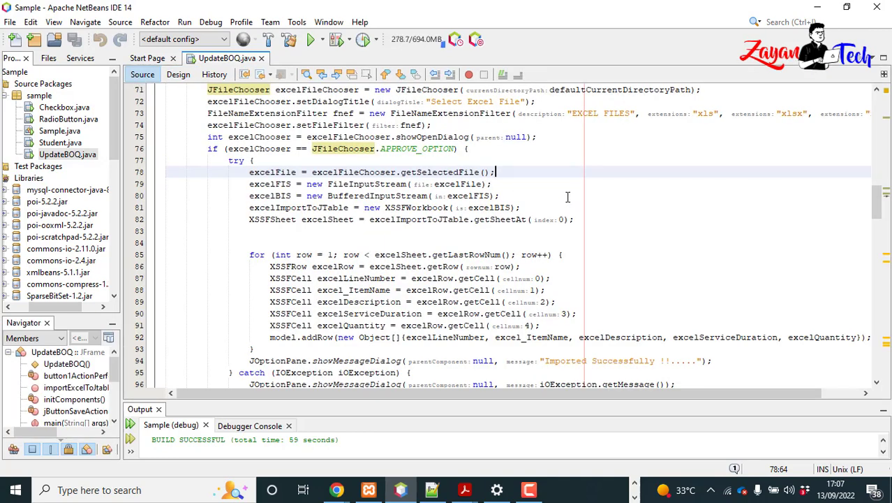
# - Add jExcelFilePath.setText(excelFile.toString()); after getSelectedFile in the import code
pyautogui.write('jExcelFilePath')
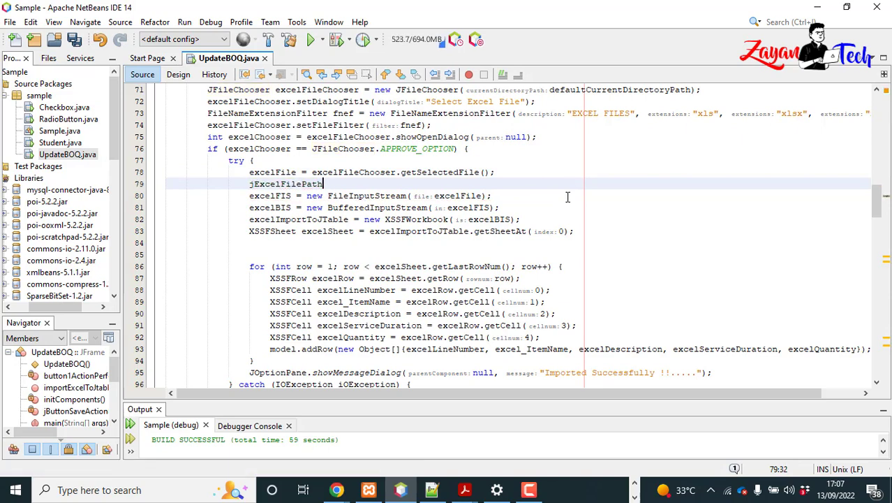
pyautogui.write('.sett')
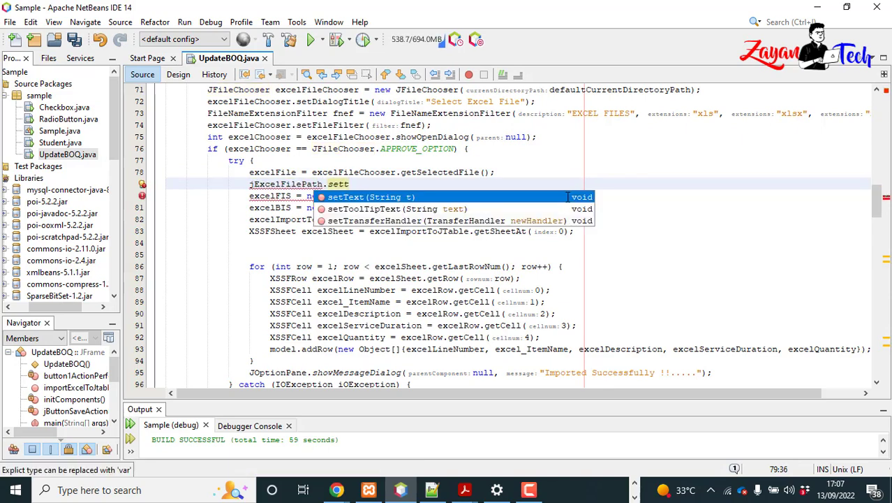
pyautogui.click(346, 195)
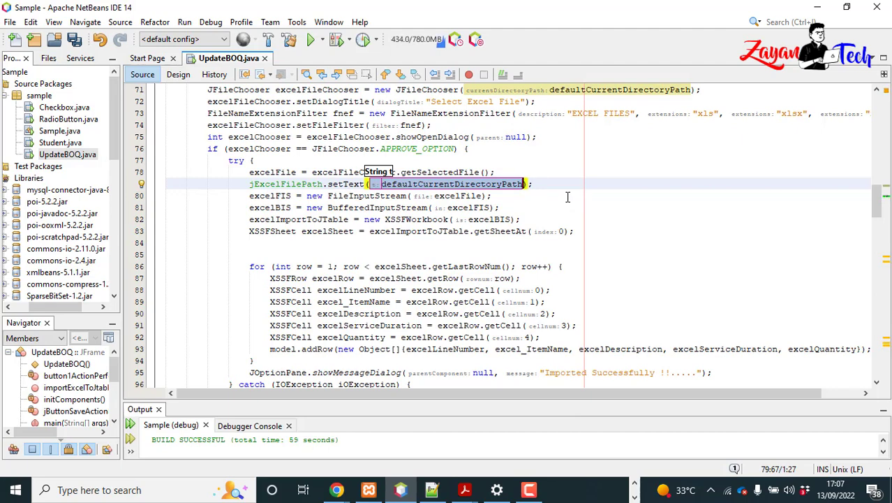
pyautogui.write('exo')
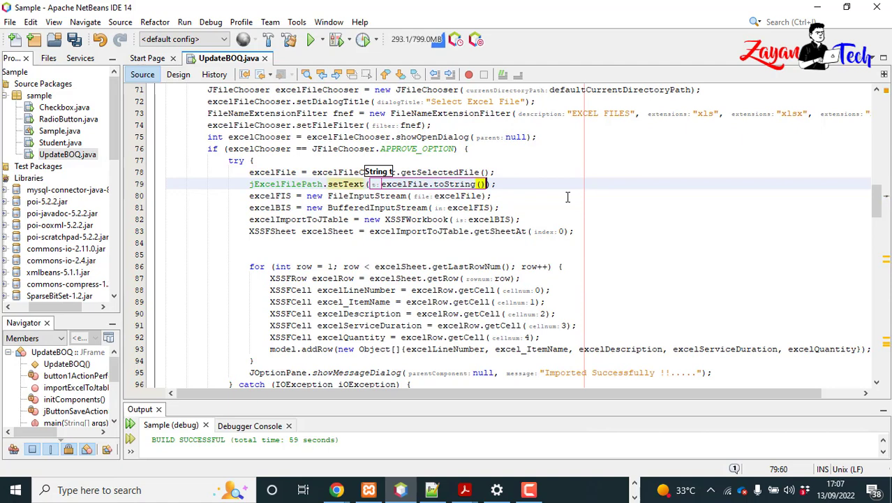
pyautogui.click(548, 219)
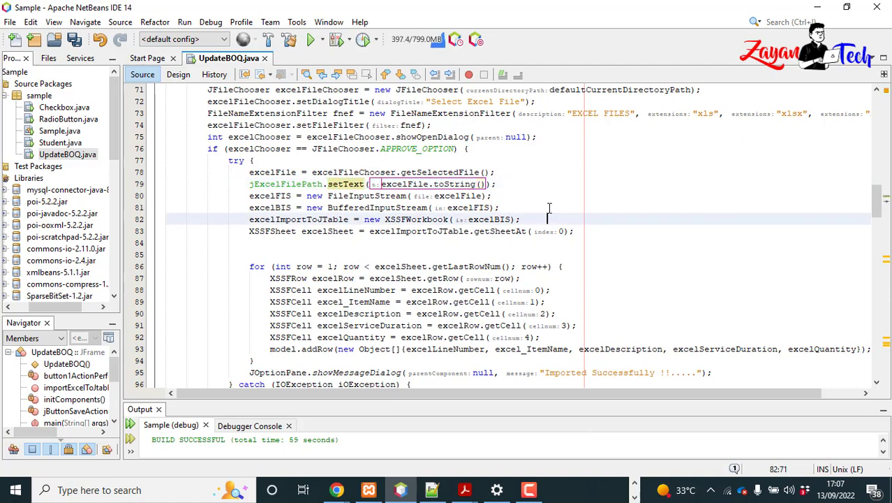
# - Save UpdateBOQ.java and bring up its run actions in the Projects tree
pyautogui.press('ctrl+s')
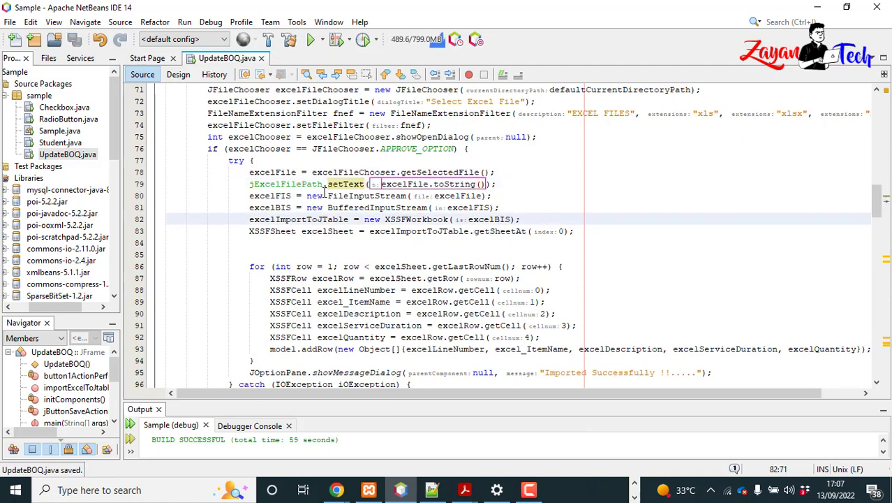
pyautogui.click(67, 154)
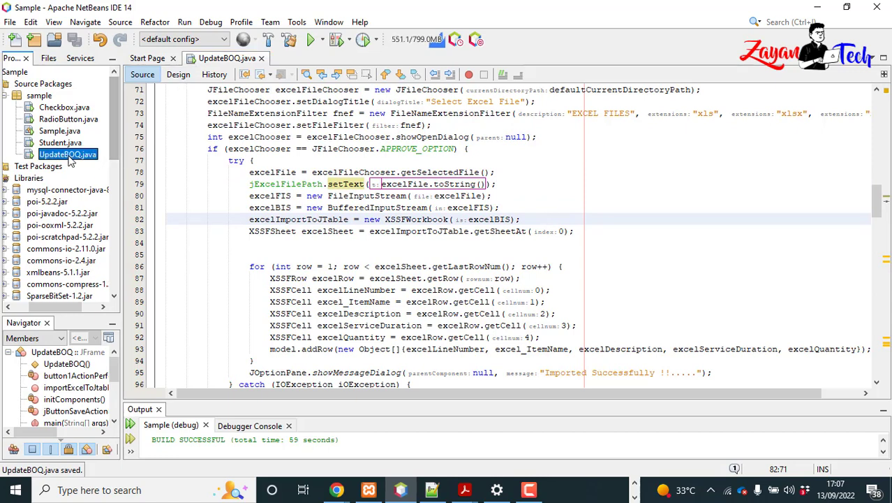
pyautogui.rightClick(67, 154)
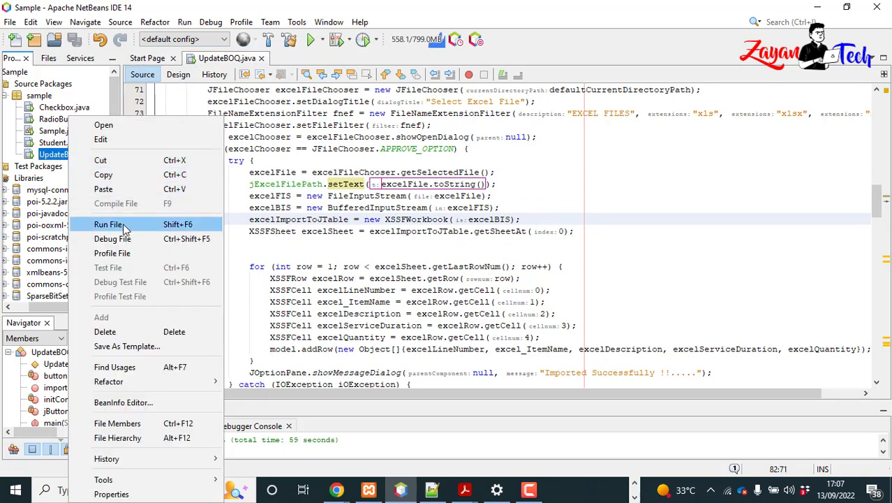
pyautogui.click(109, 223)
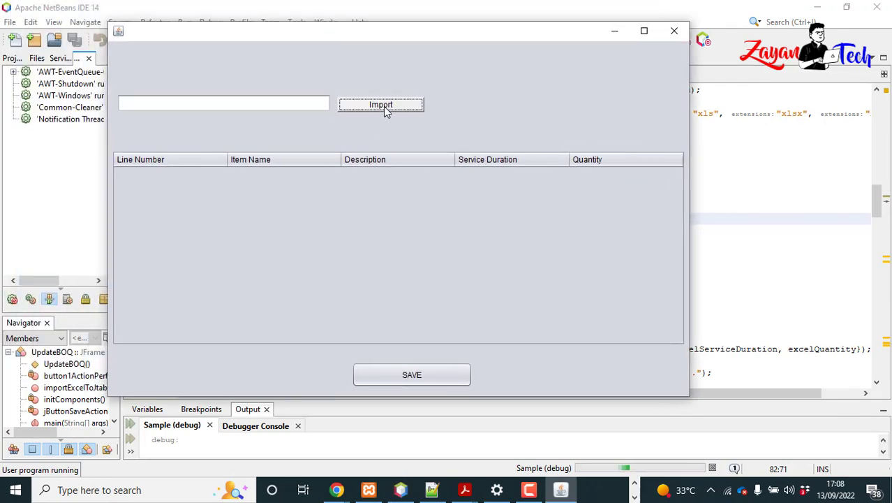
pyautogui.click(380, 103)
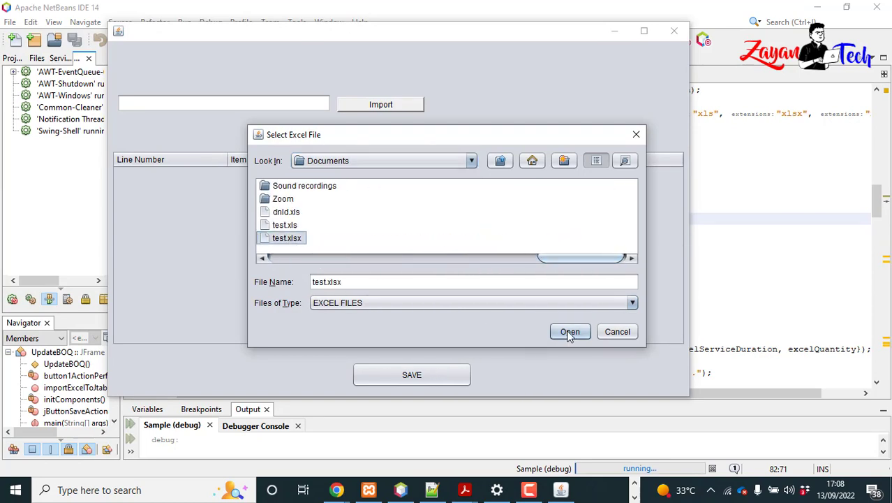
pyautogui.click(570, 331)
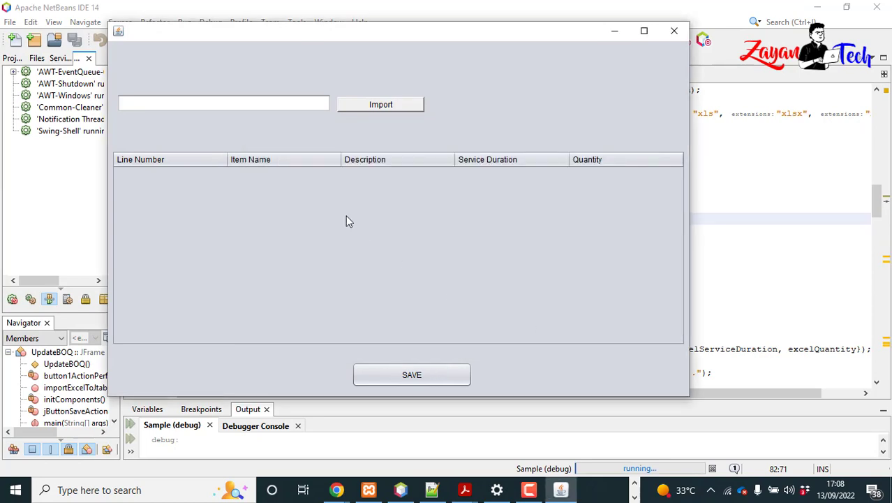
pyautogui.click(380, 103)
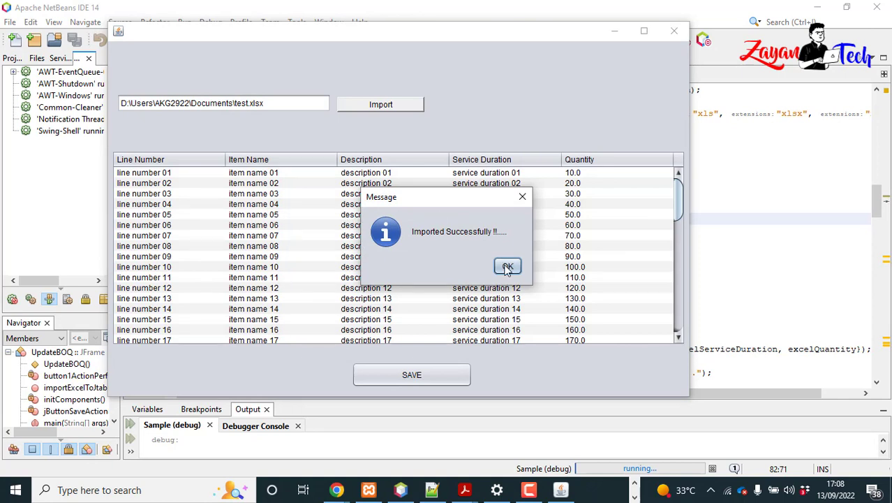
pyautogui.click(508, 266)
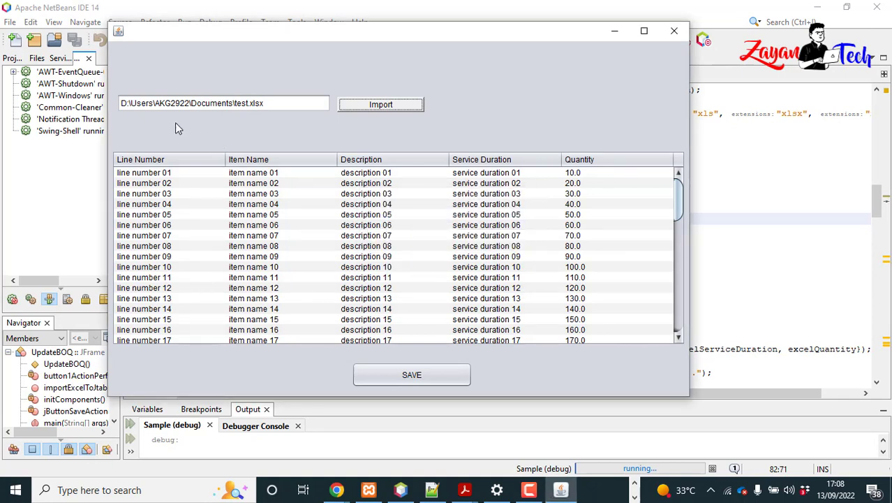
pyautogui.moveTo(264, 106)
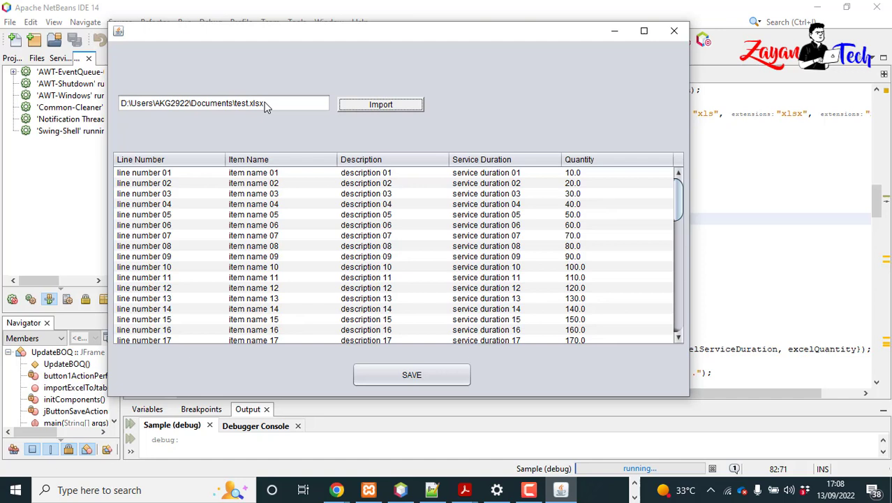
pyautogui.moveTo(141, 112)
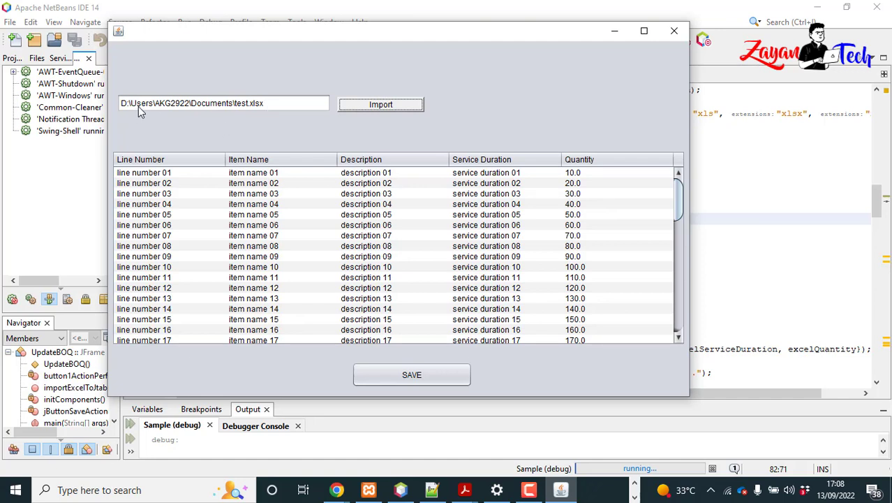
pyautogui.moveTo(208, 111)
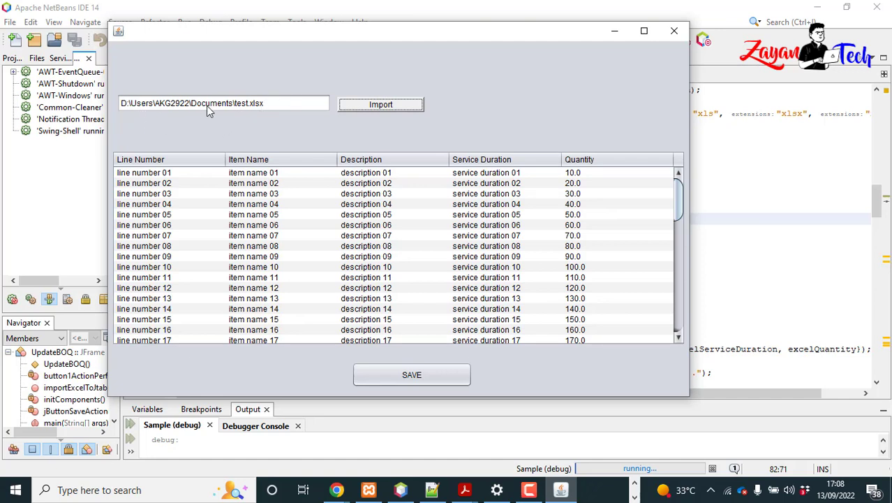
pyautogui.scroll(-3)
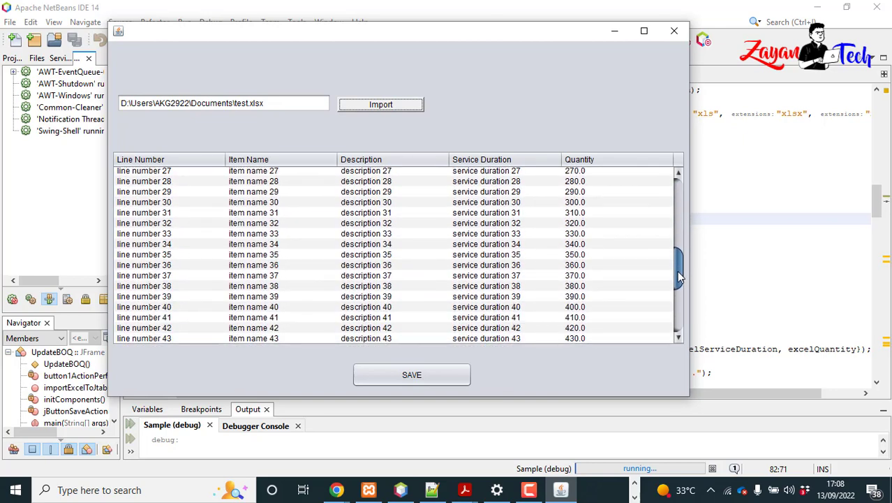
pyautogui.scroll(-3)
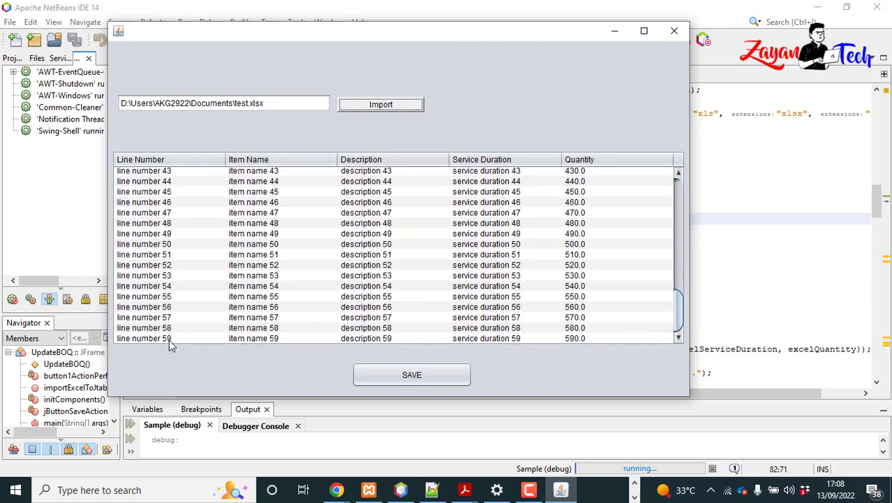
pyautogui.scroll(3)
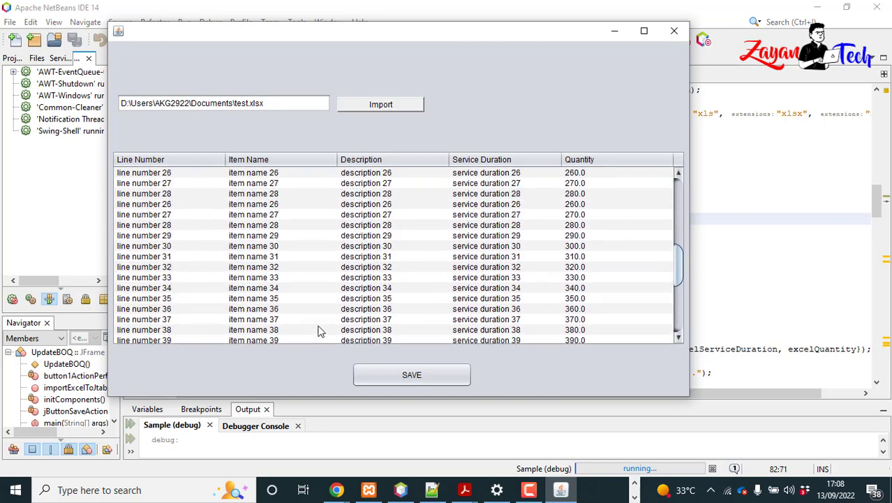
pyautogui.scroll(3)
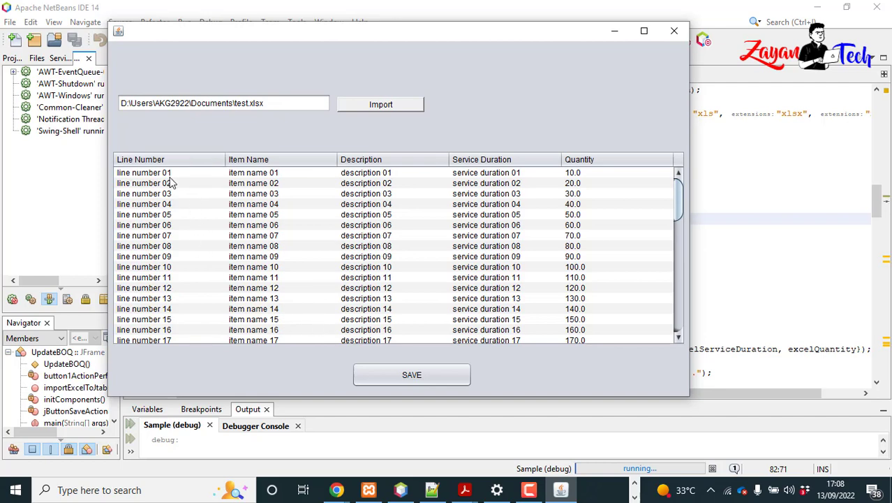
pyautogui.moveTo(672, 30)
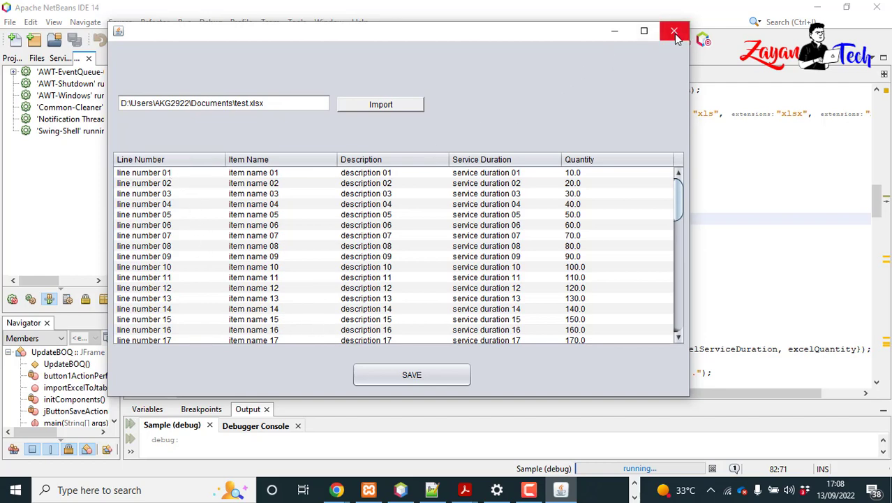
pyautogui.click(675, 30)
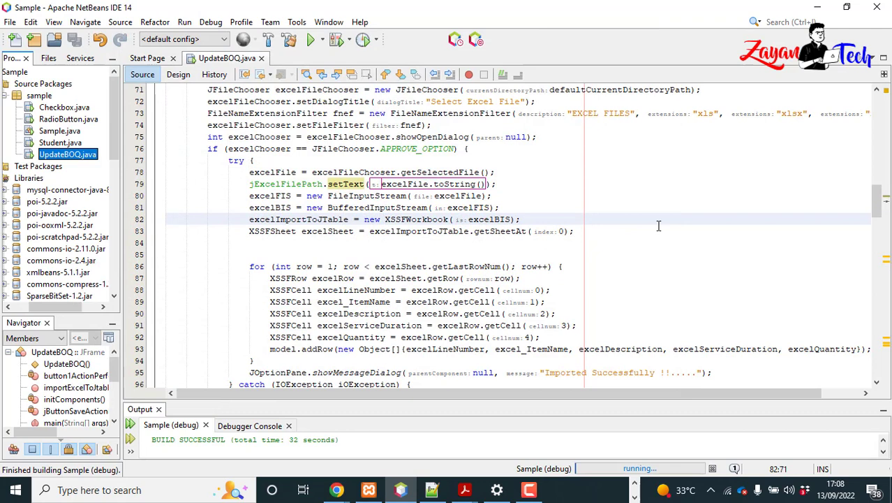
# - Run UpdateBOQ again and import test.xlsx, seeing the header row come in with the data
pyautogui.scroll(-3)
pyautogui.write('0')
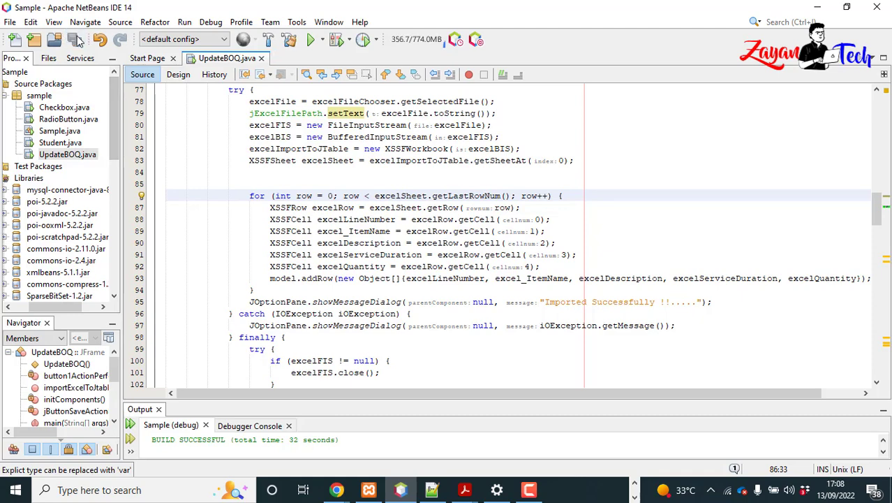
pyautogui.rightClick(67, 153)
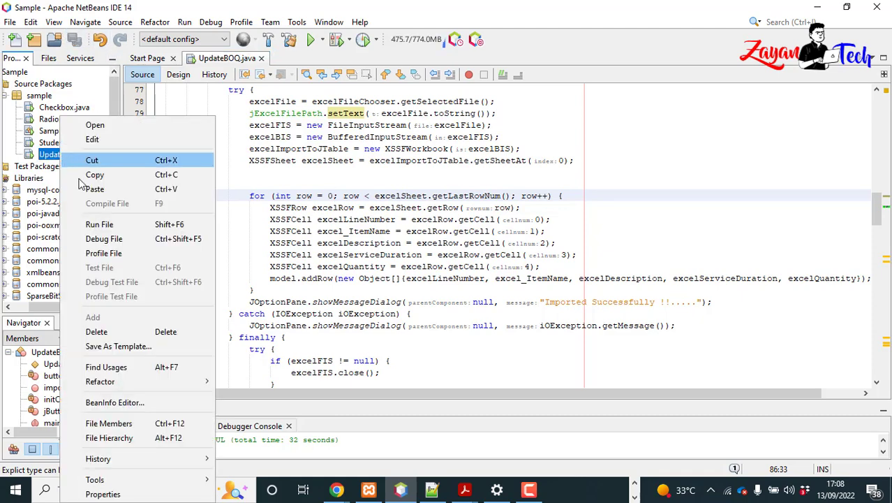
pyautogui.click(103, 237)
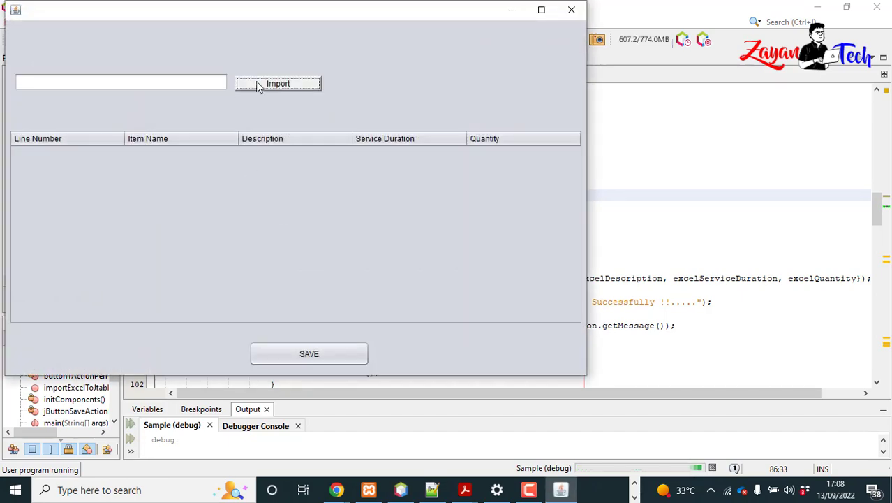
pyautogui.click(278, 83)
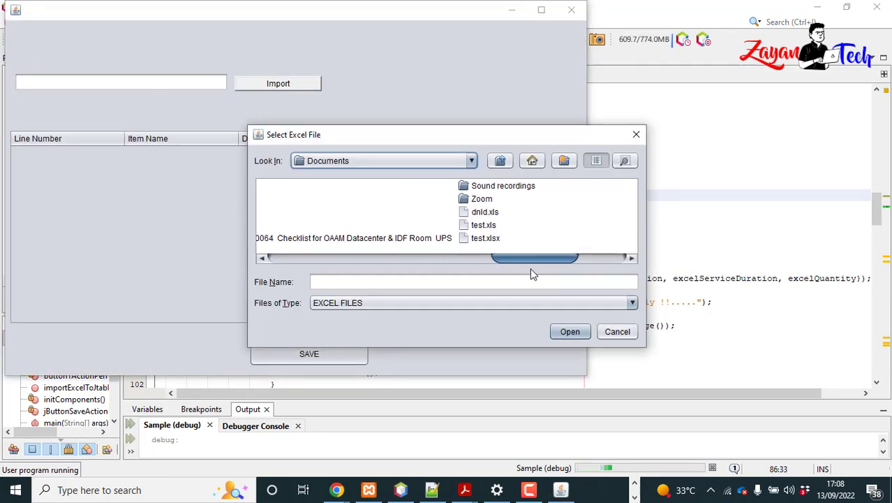
pyautogui.click(617, 331)
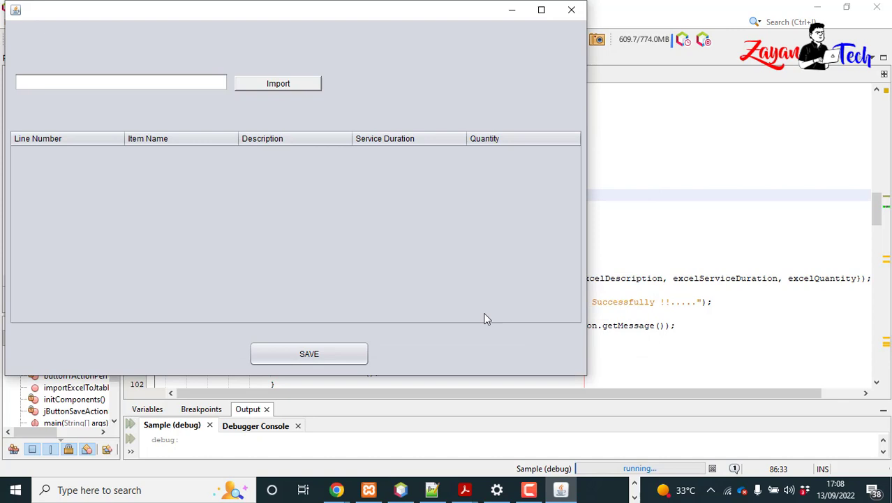
pyautogui.click(278, 84)
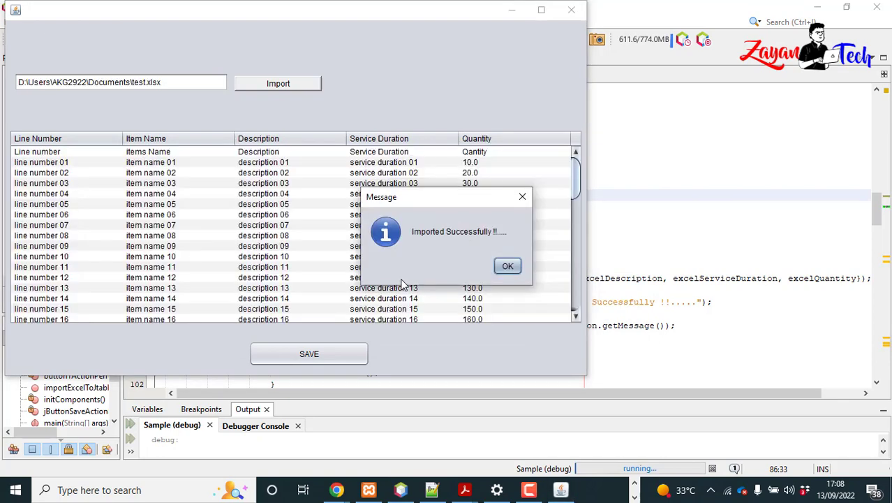
pyautogui.click(508, 266)
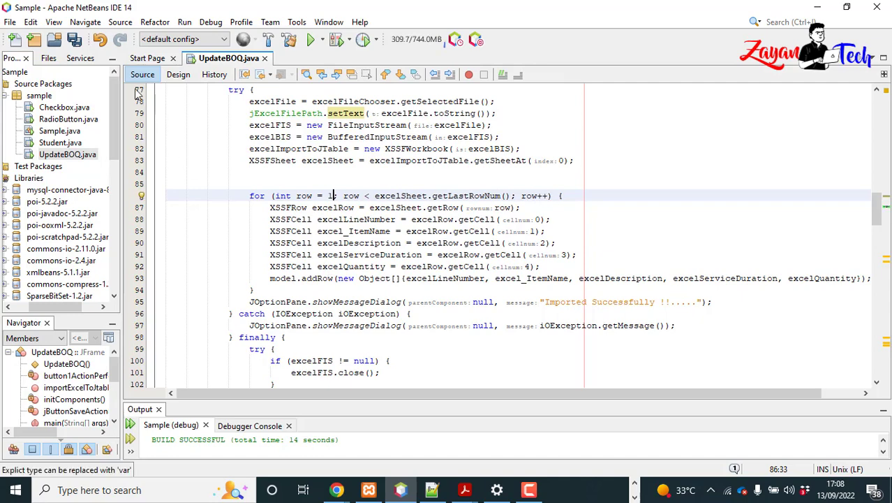
# - Run UpdateBOQ.java again from the Projects tree
pyautogui.rightClick(67, 154)
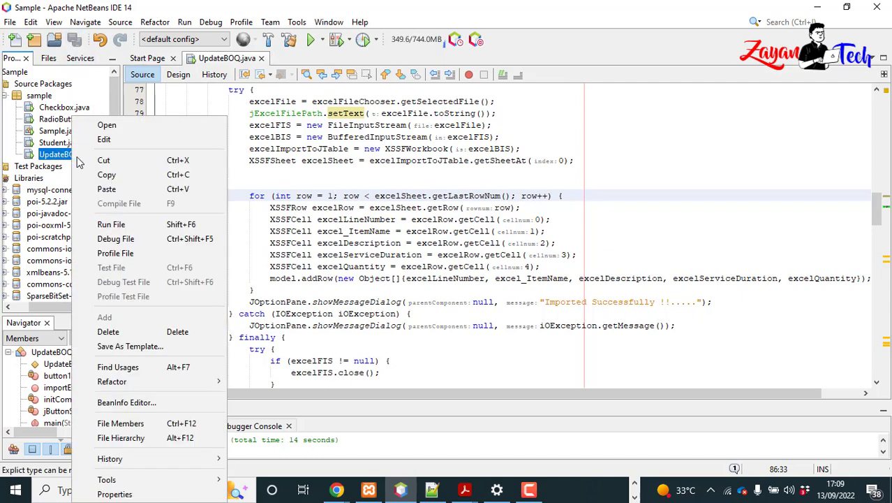
pyautogui.click(115, 237)
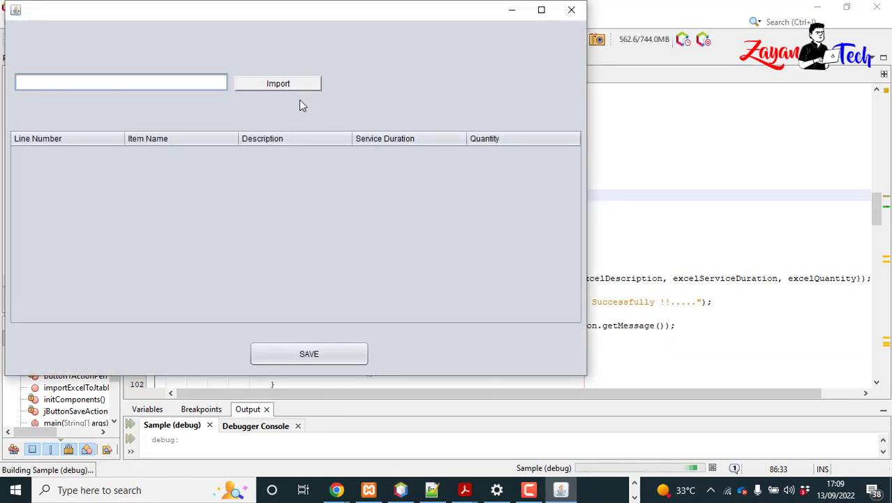
# - Import test.xlsx so its rows load from line 01 and acknowledge the success message
pyautogui.click(278, 83)
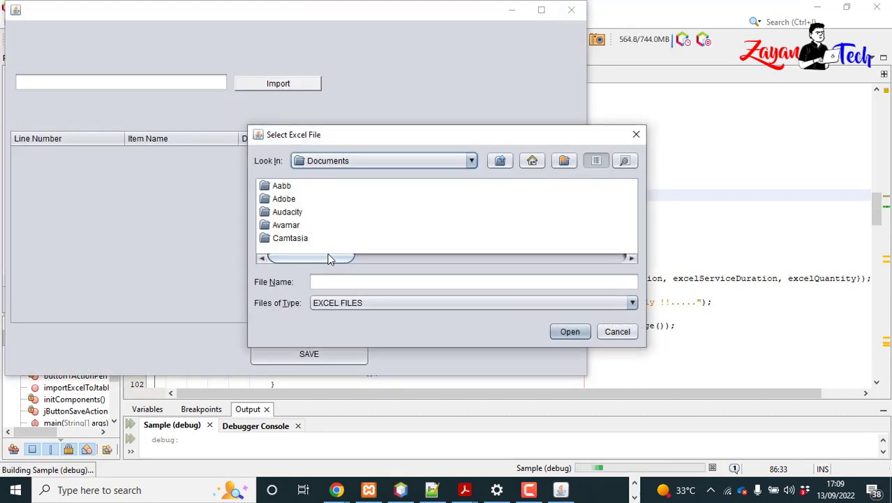
pyautogui.click(288, 238)
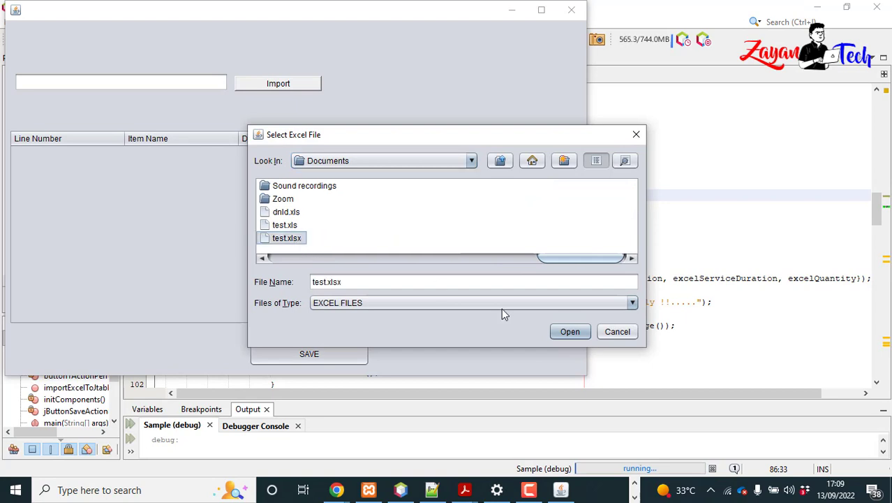
pyautogui.click(570, 331)
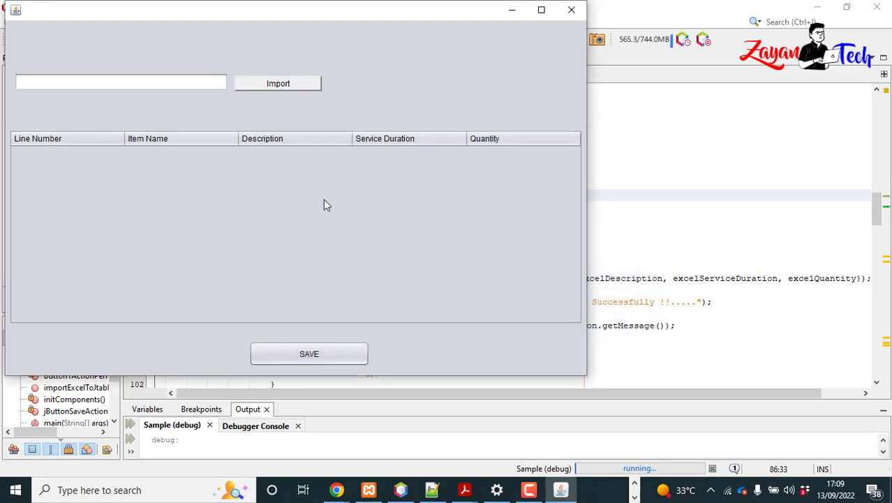
pyautogui.click(278, 84)
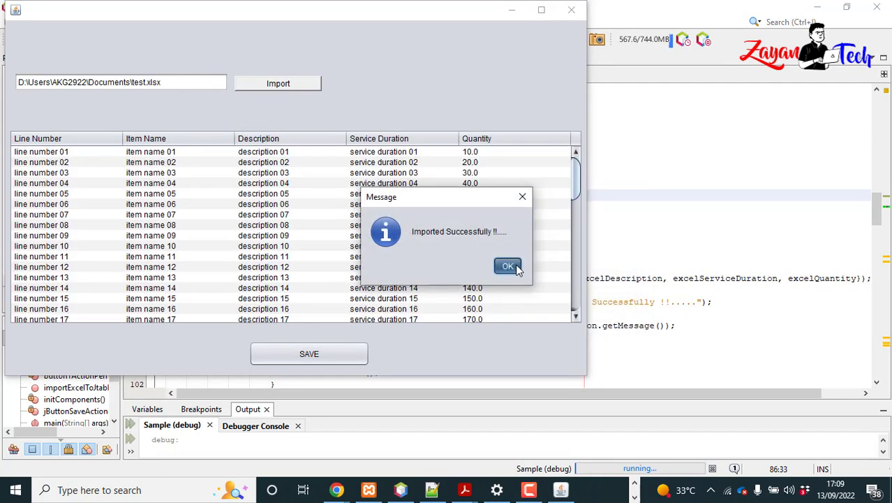
pyautogui.click(508, 265)
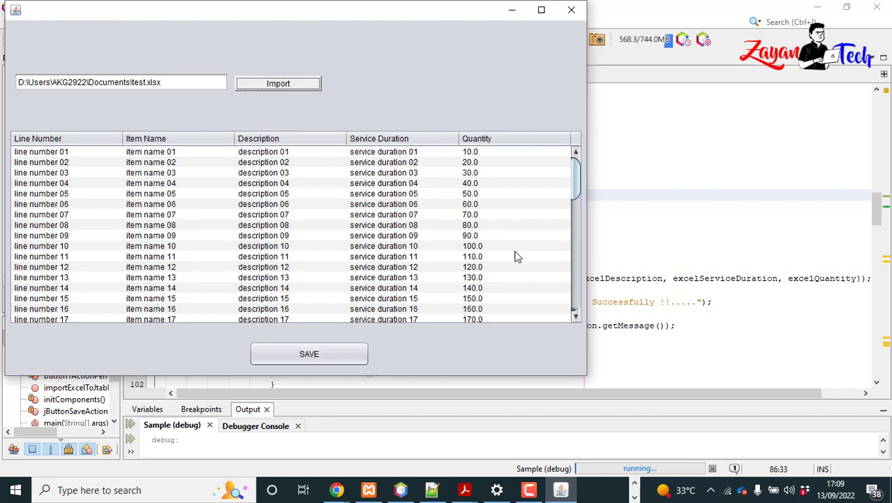
pyautogui.moveTo(310, 353)
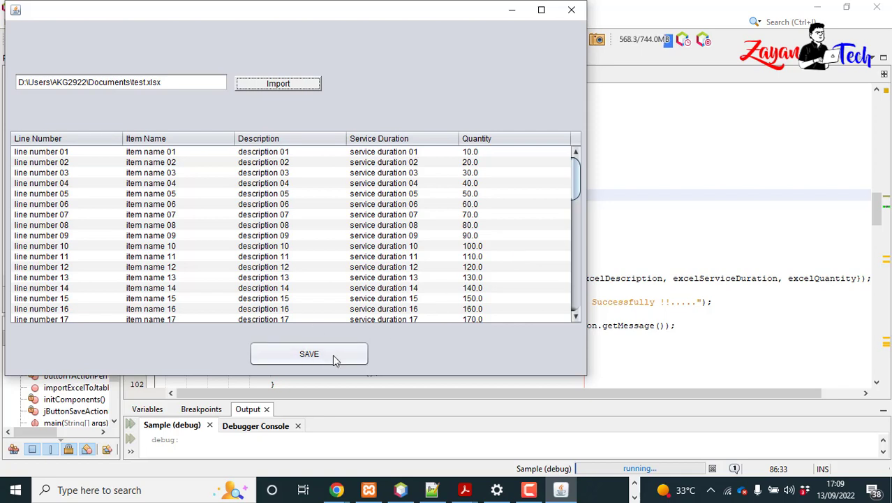
pyautogui.moveTo(453, 243)
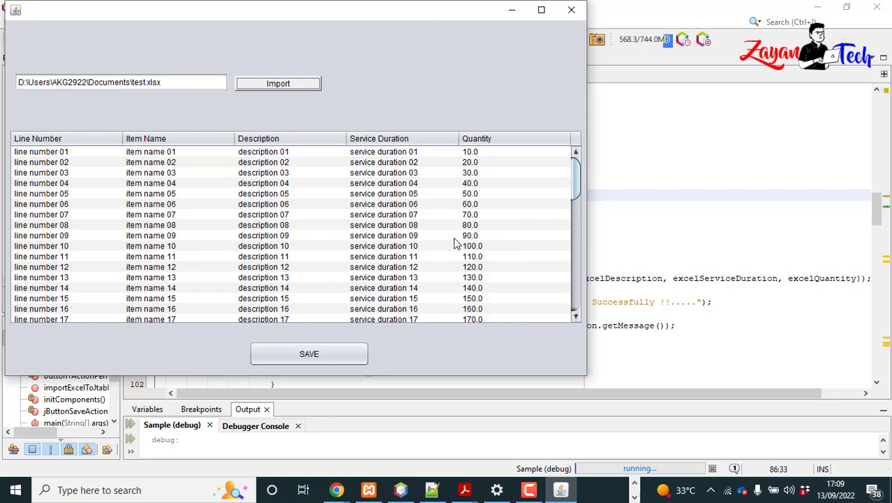